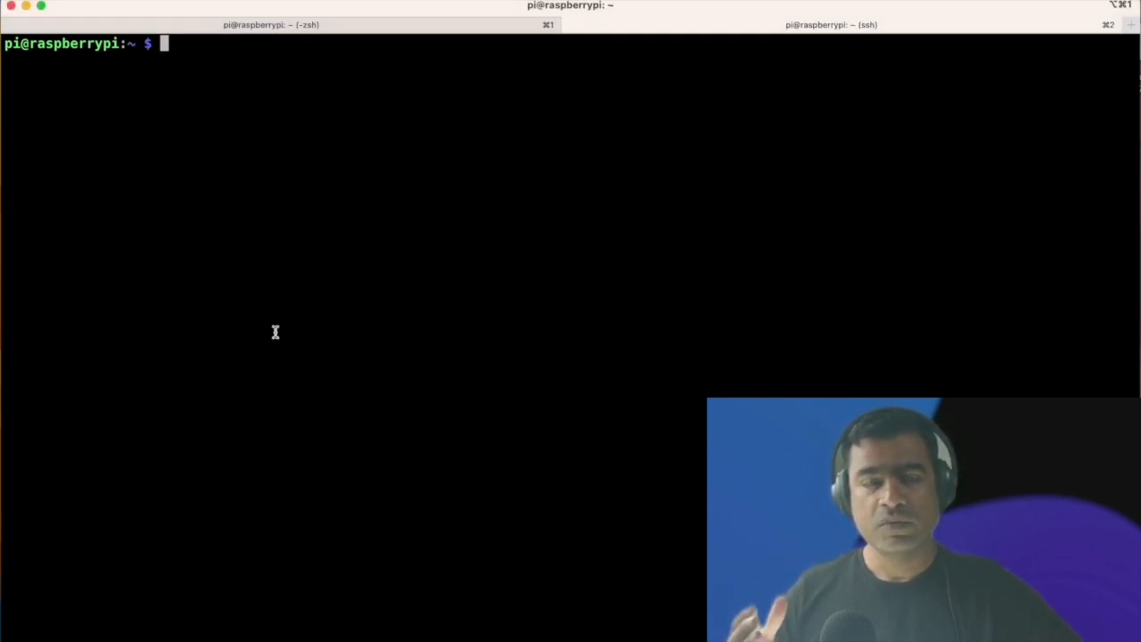
Step: Query the camera status with vcgencmd get_camera, which reports supported=1 and detected=1
text(v)
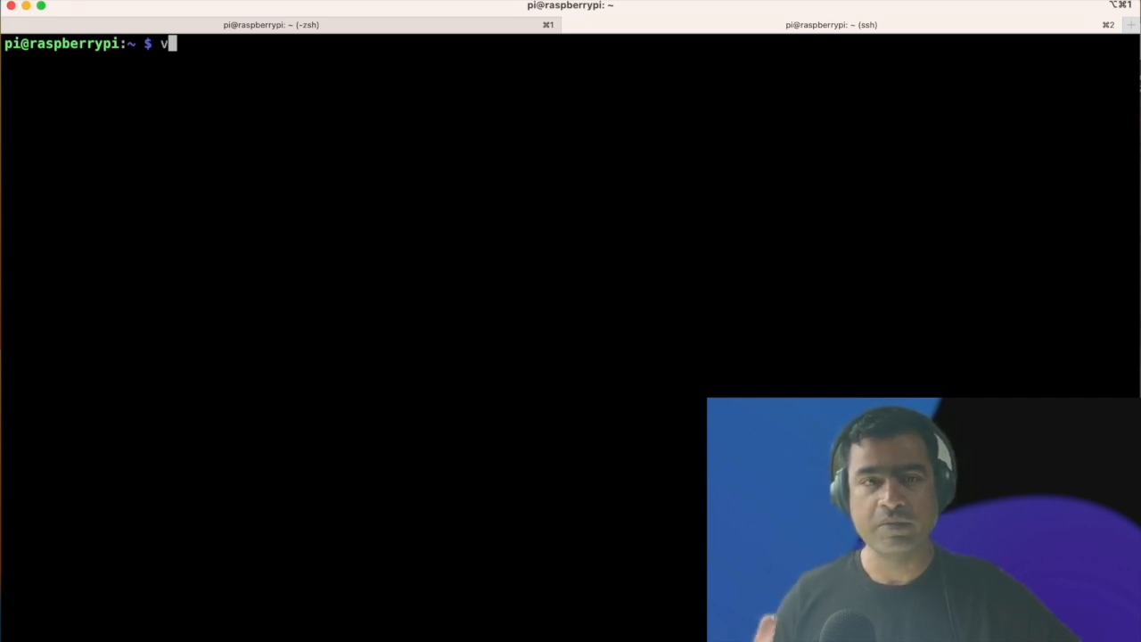
text(cgencm)
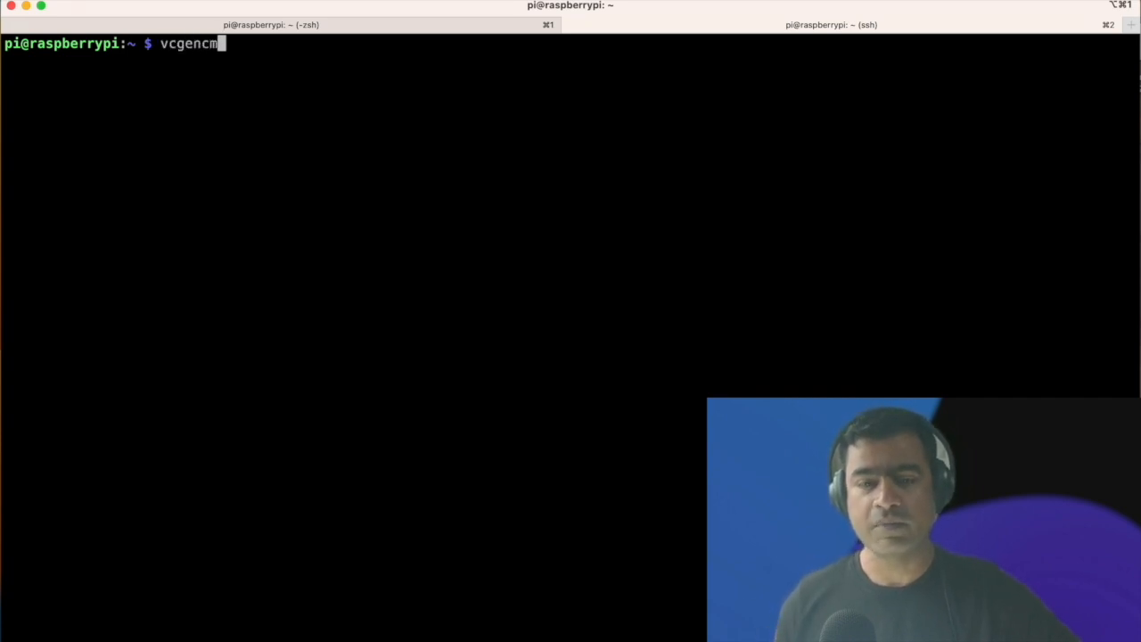
text(d)
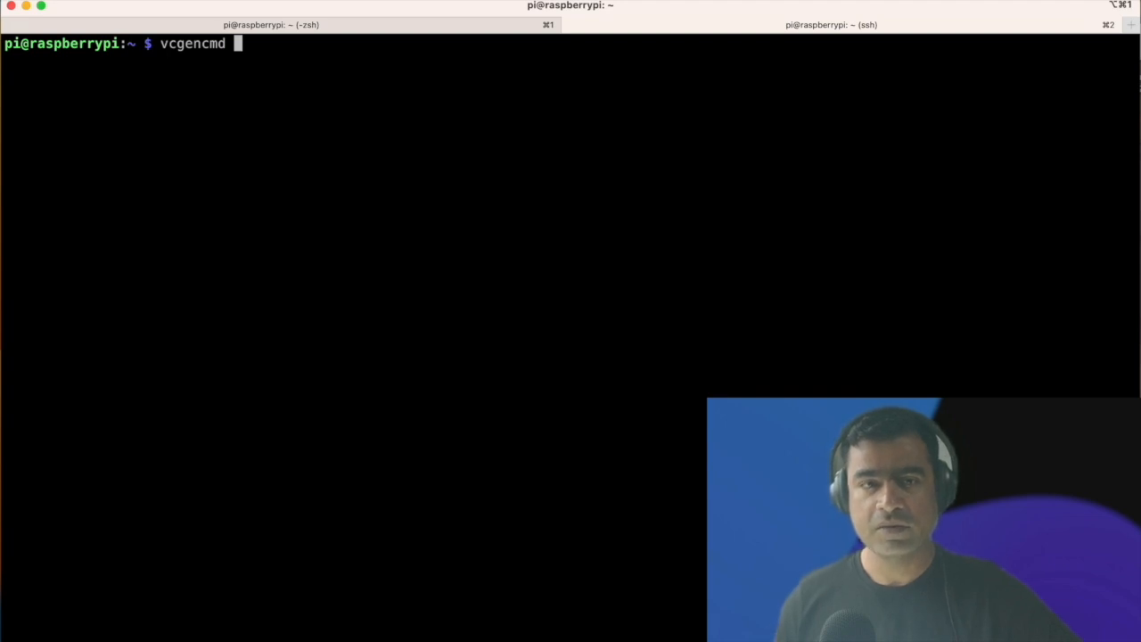
text(get_camera)
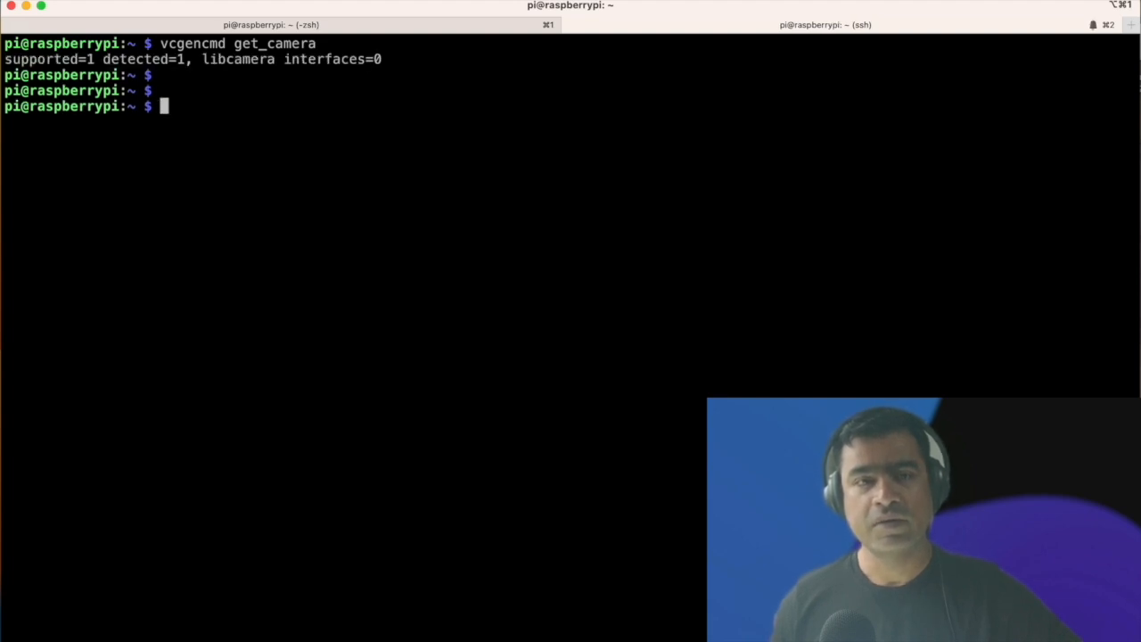
Step: Run sudo raspi-config, correcting the mistyped '-cinf', and exit back to the shell prompt
text(sudo)
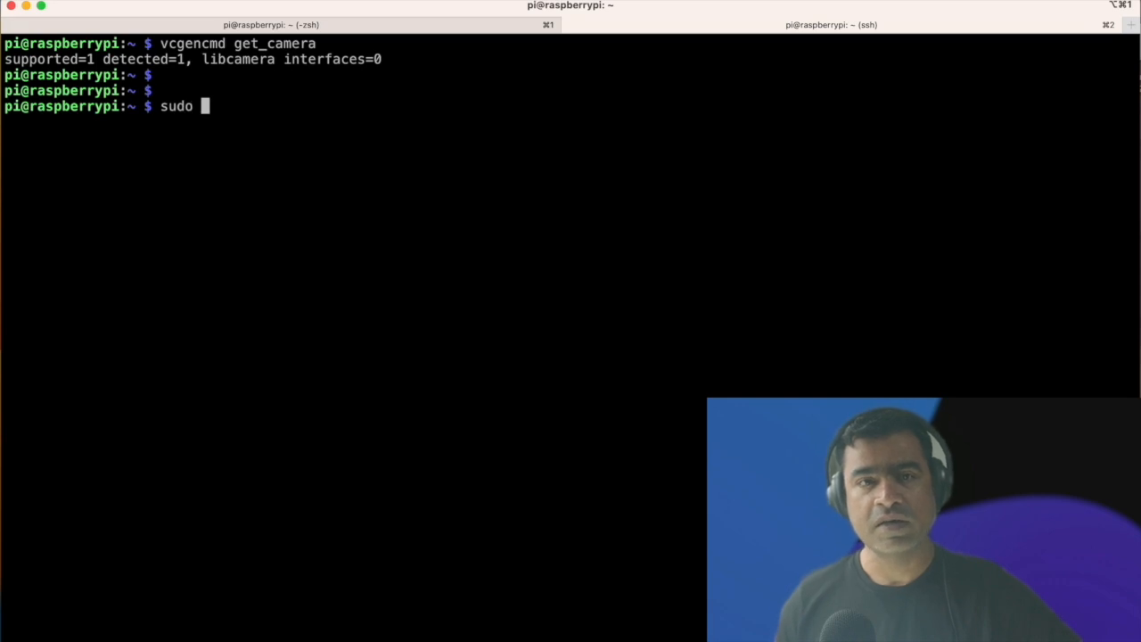
text(raspi)
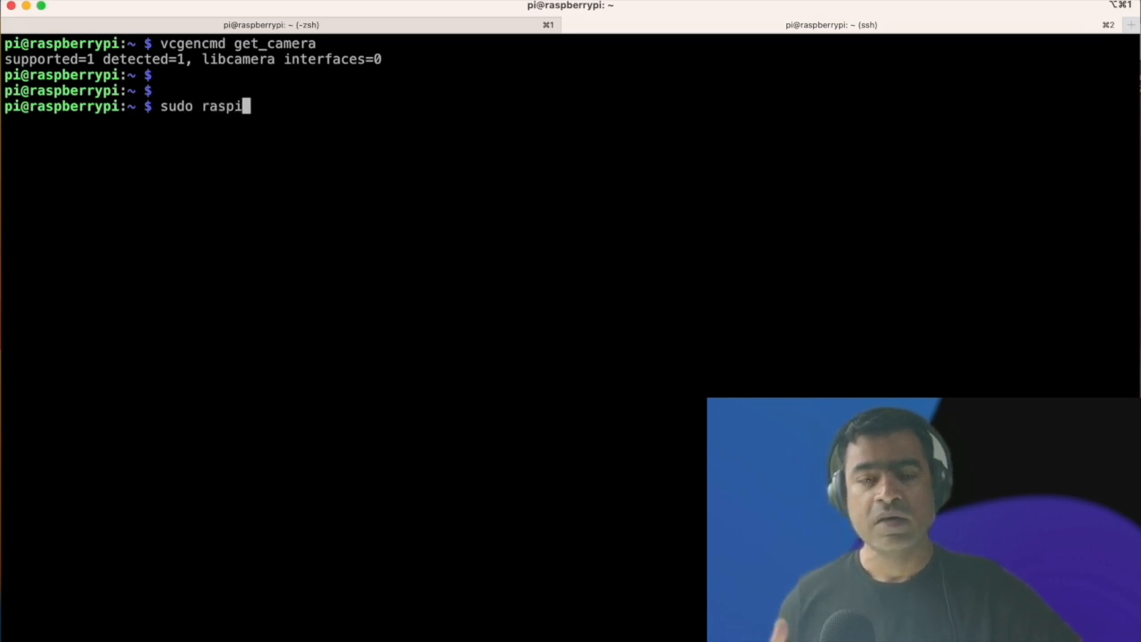
text(-cinf)
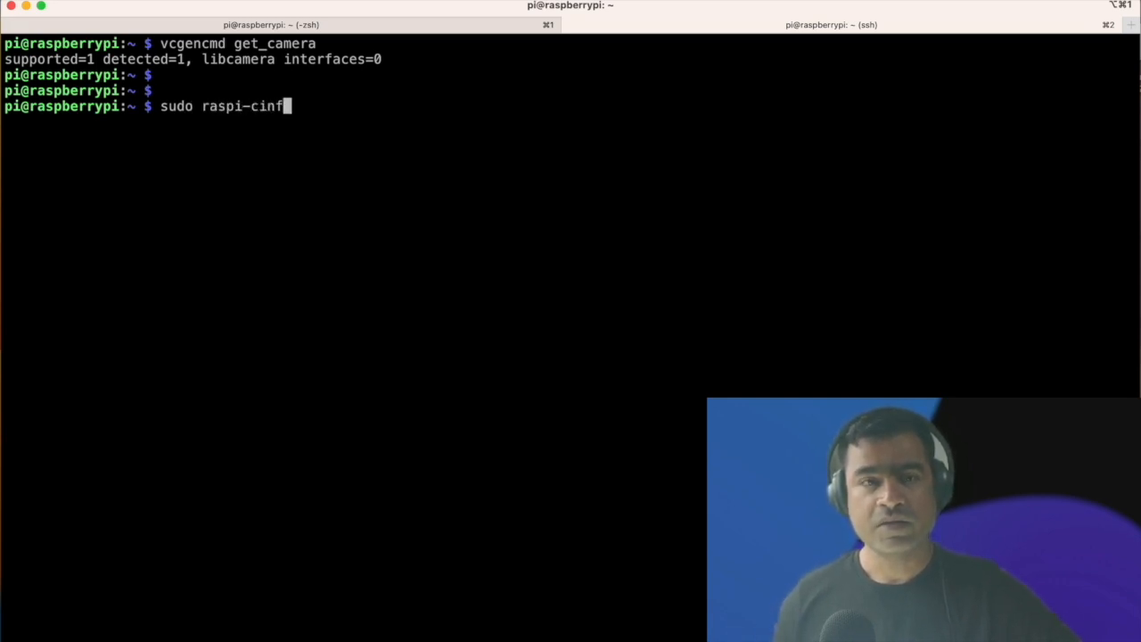
key(BackSpace)
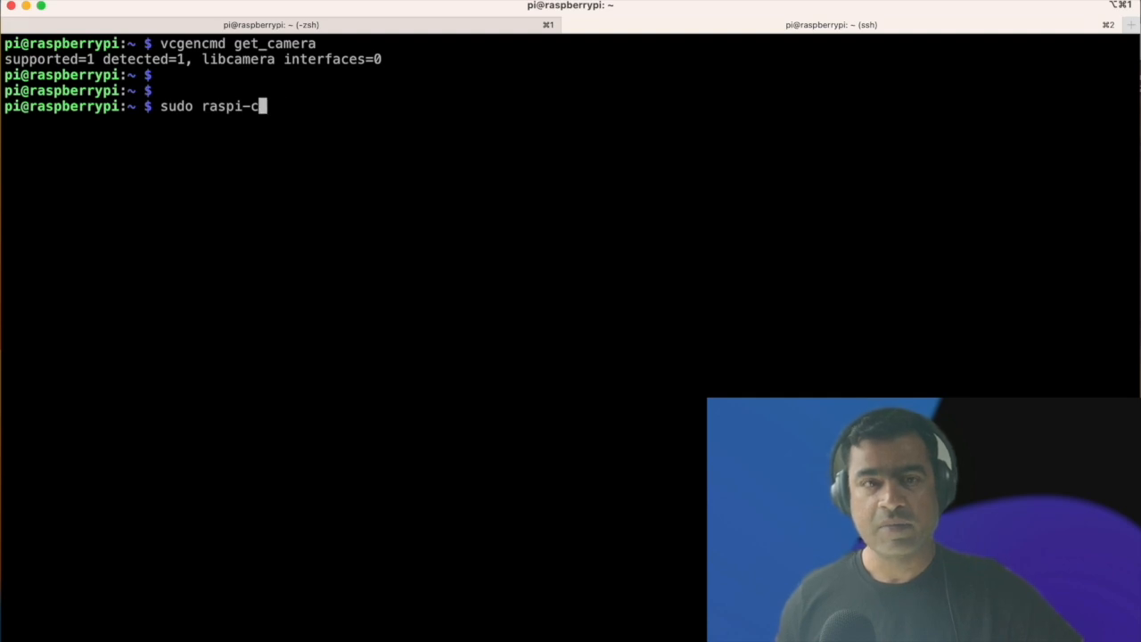
text(onfig)
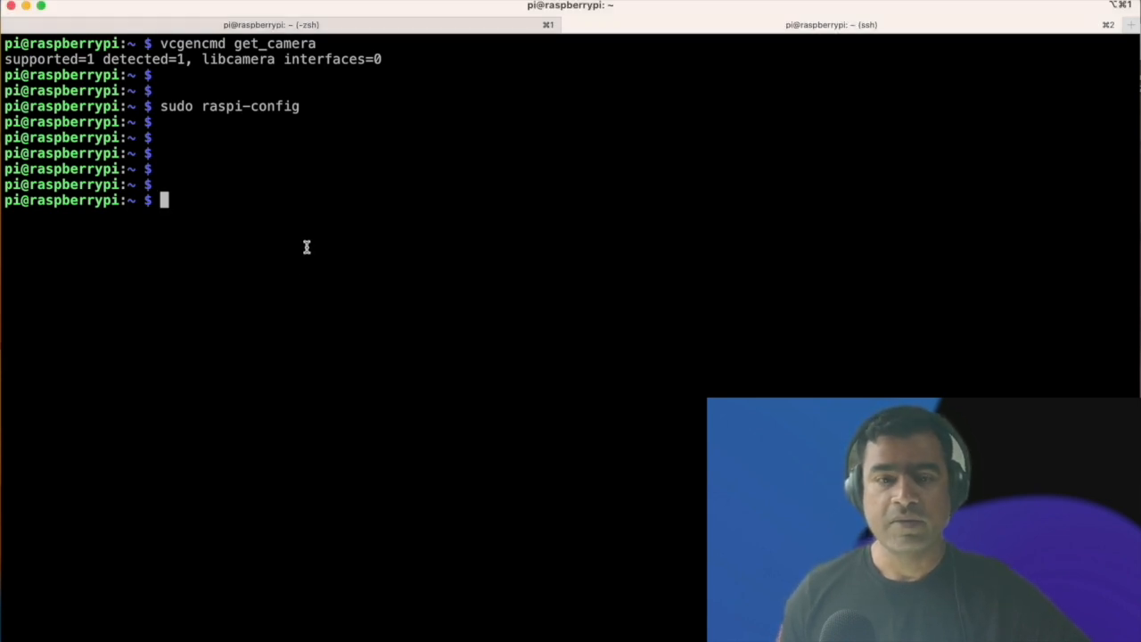
Step: Run raspistill -f -t 20000 for a full-screen 20-second camera preview
text(raspi)
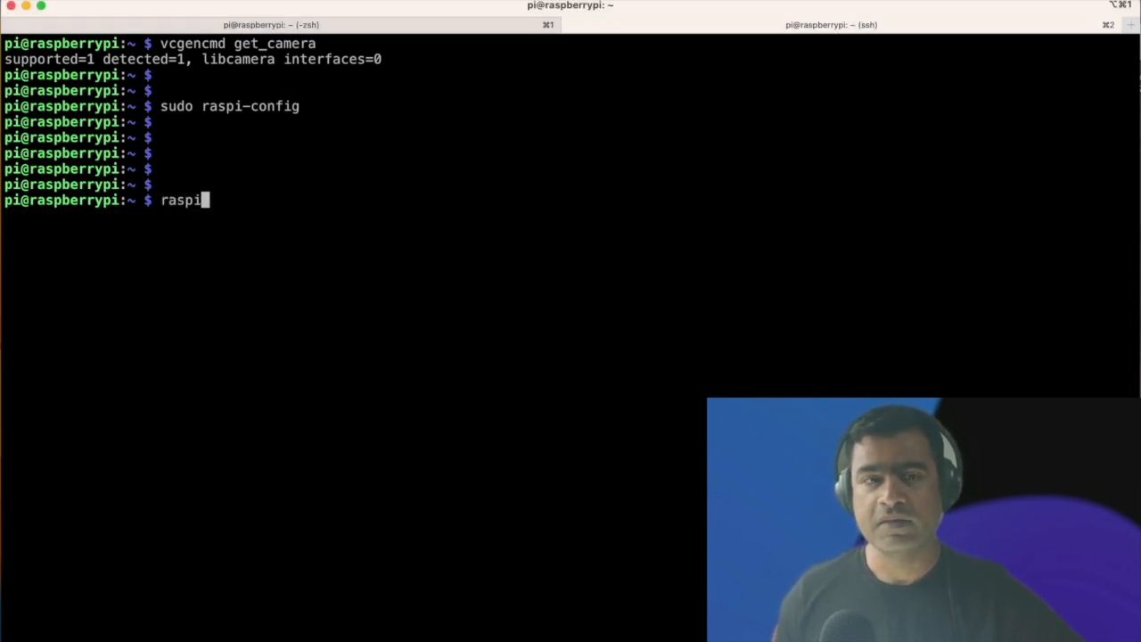
text(still)
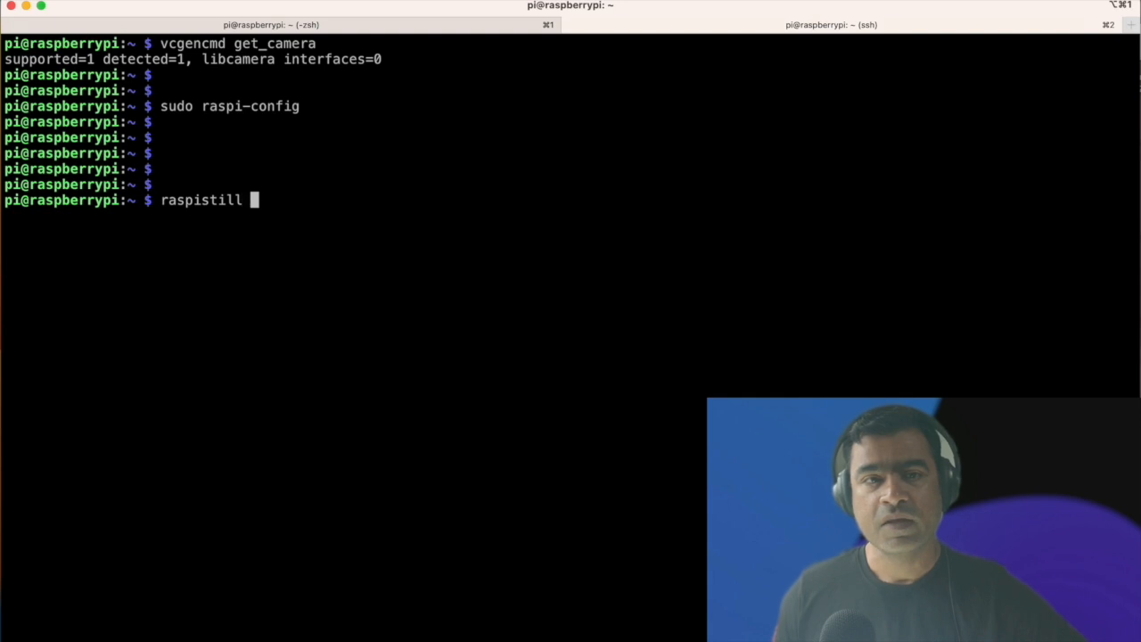
text(-)
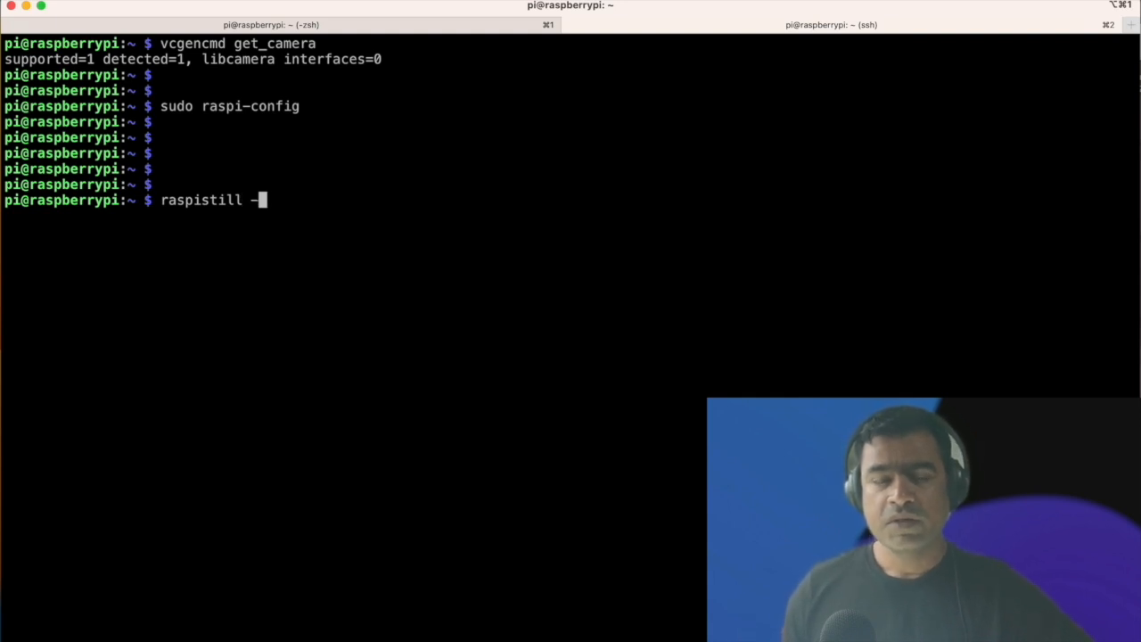
text(f)
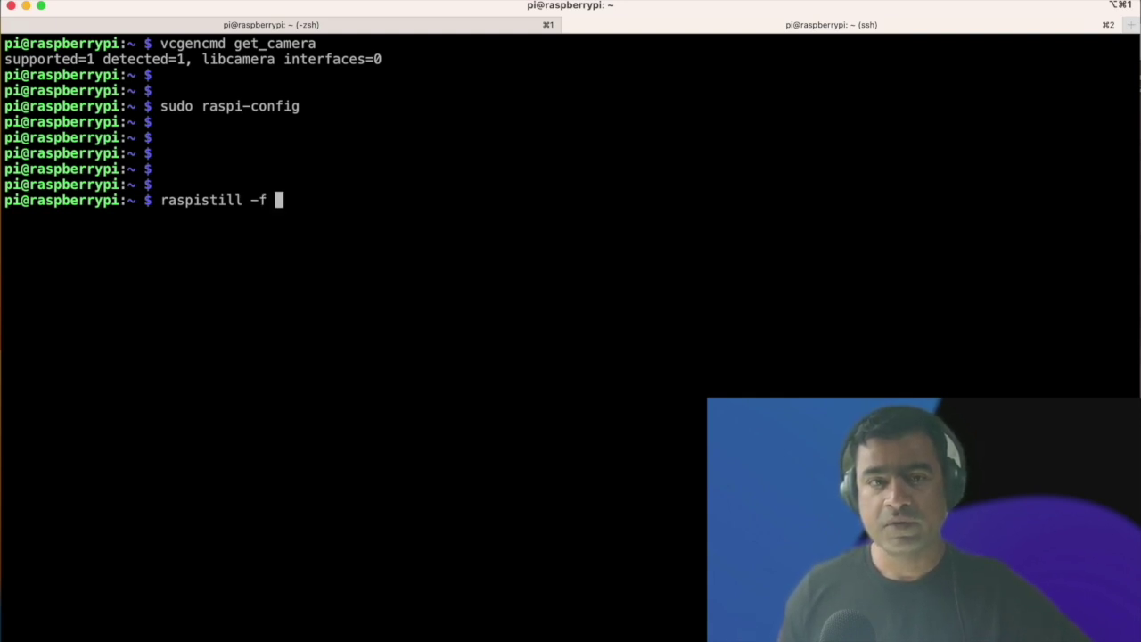
text(-t)
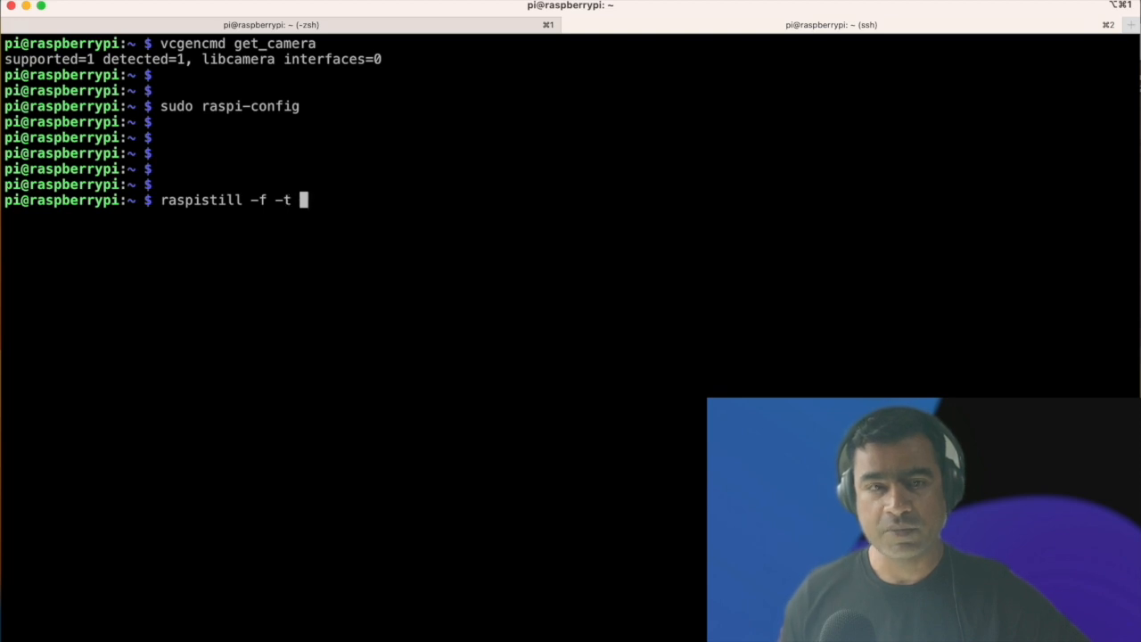
text(2)
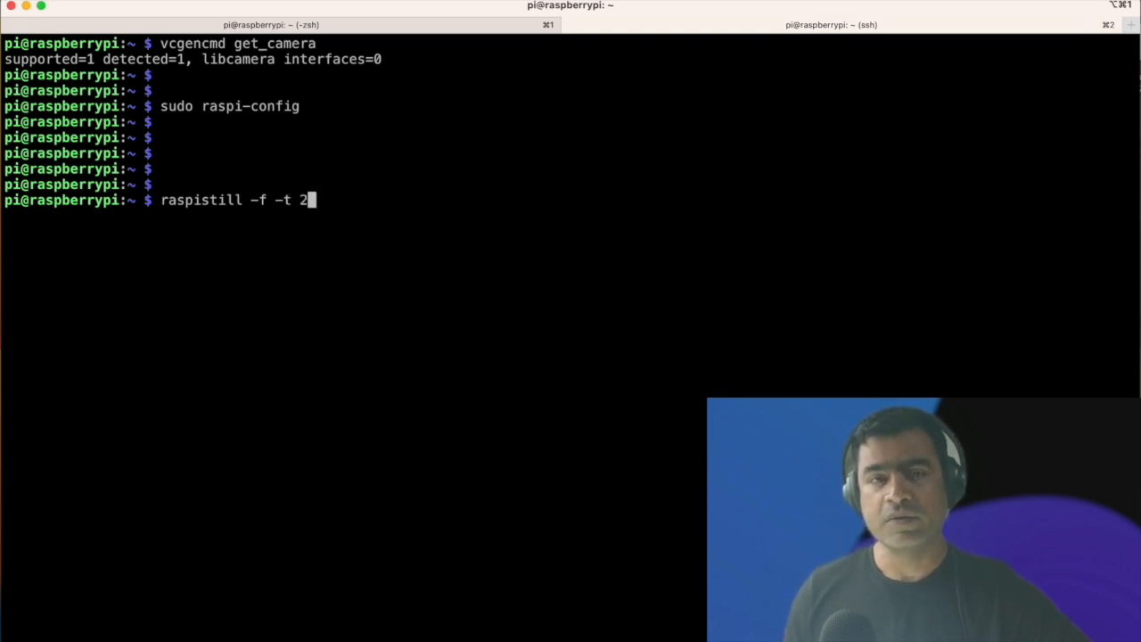
text(000)
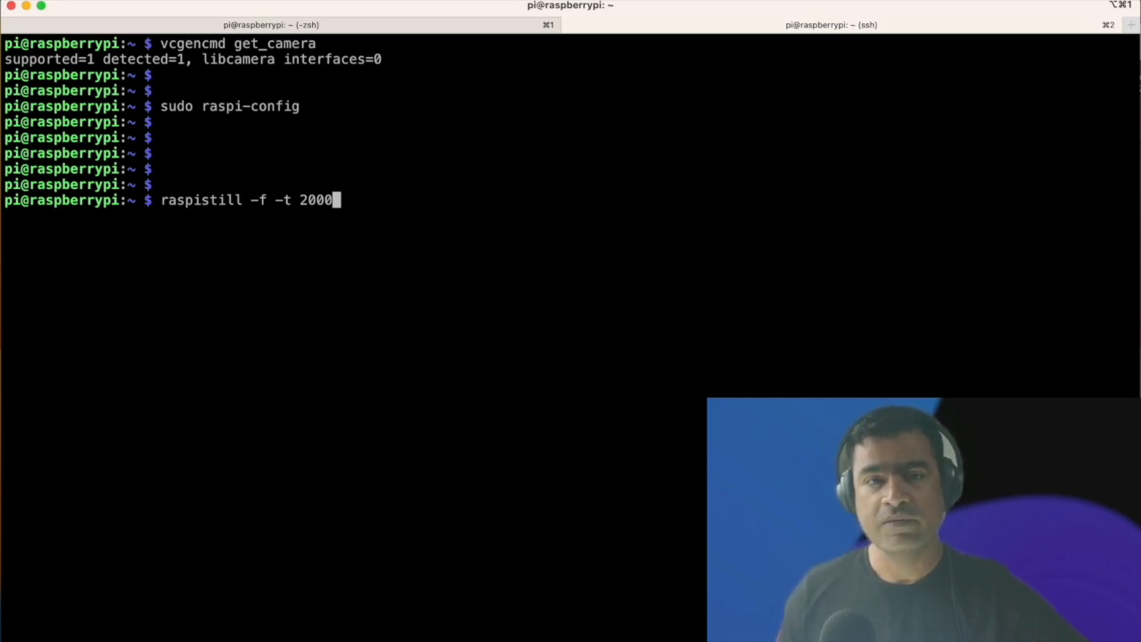
text(0)
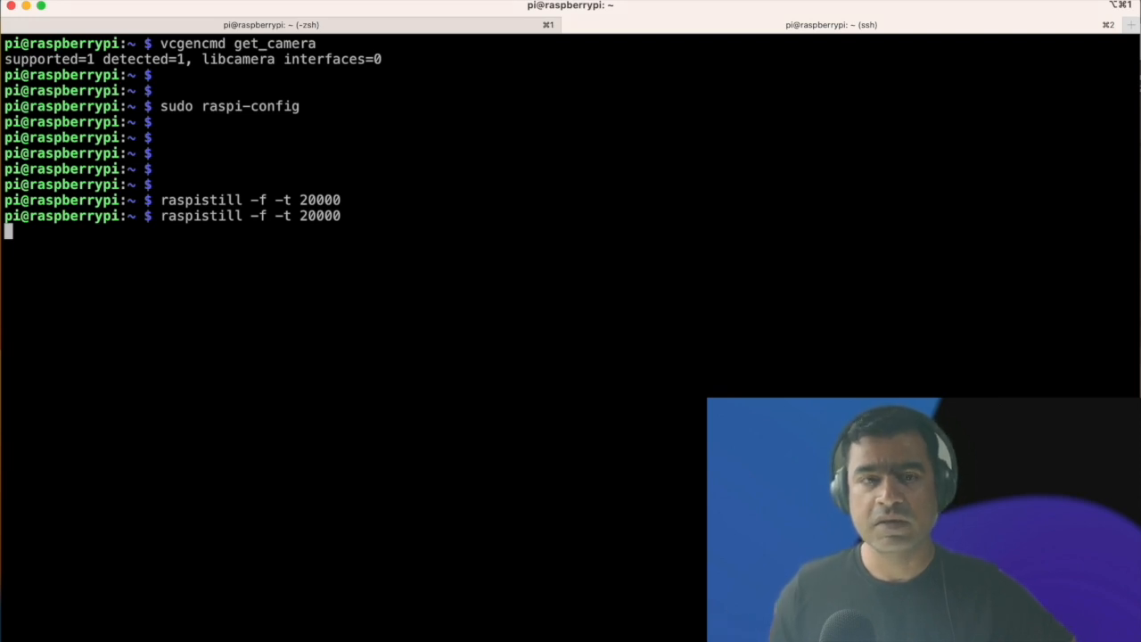
mouse_move(134, 513)
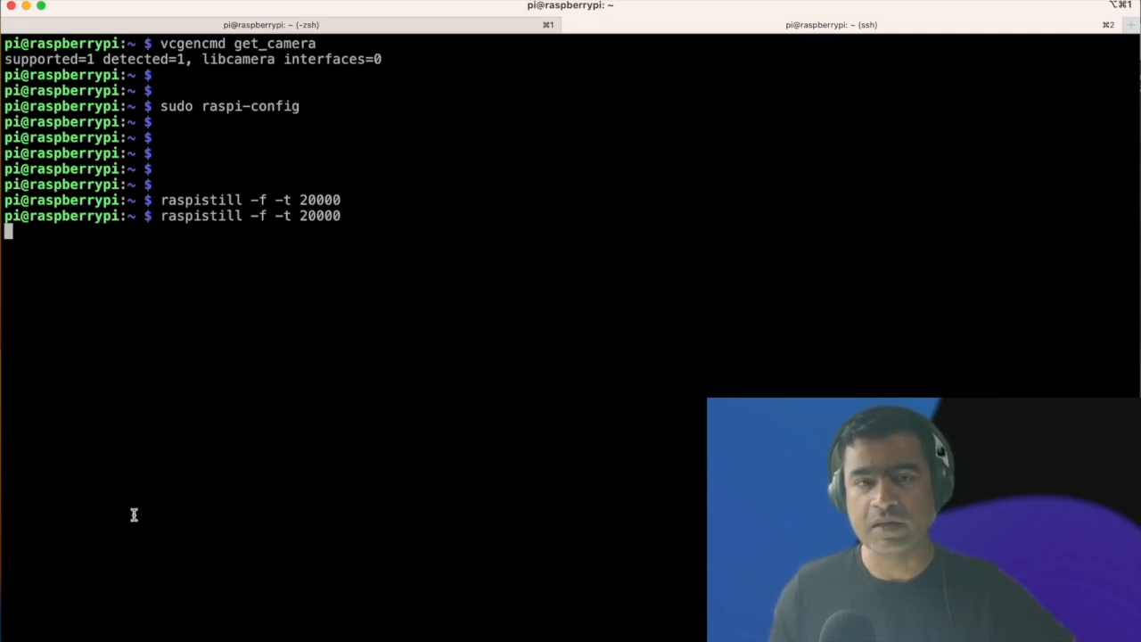
mouse_move(292, 396)
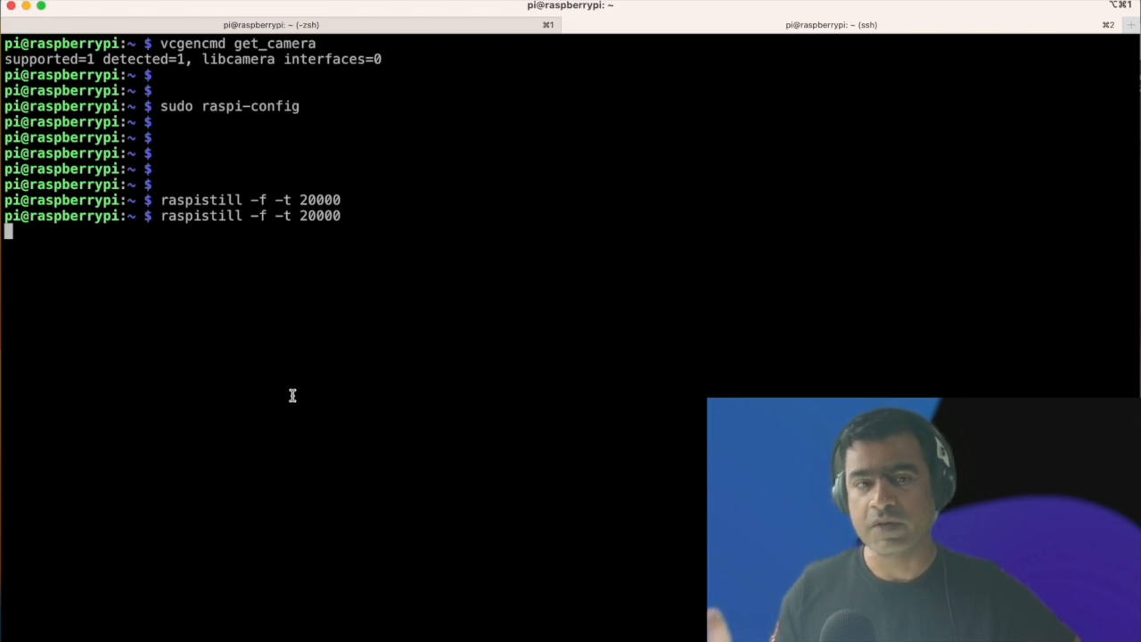
Step: Abort the preview with Ctrl+C, then rerun raspistill with -h to show its option help
key(ctrl+c)
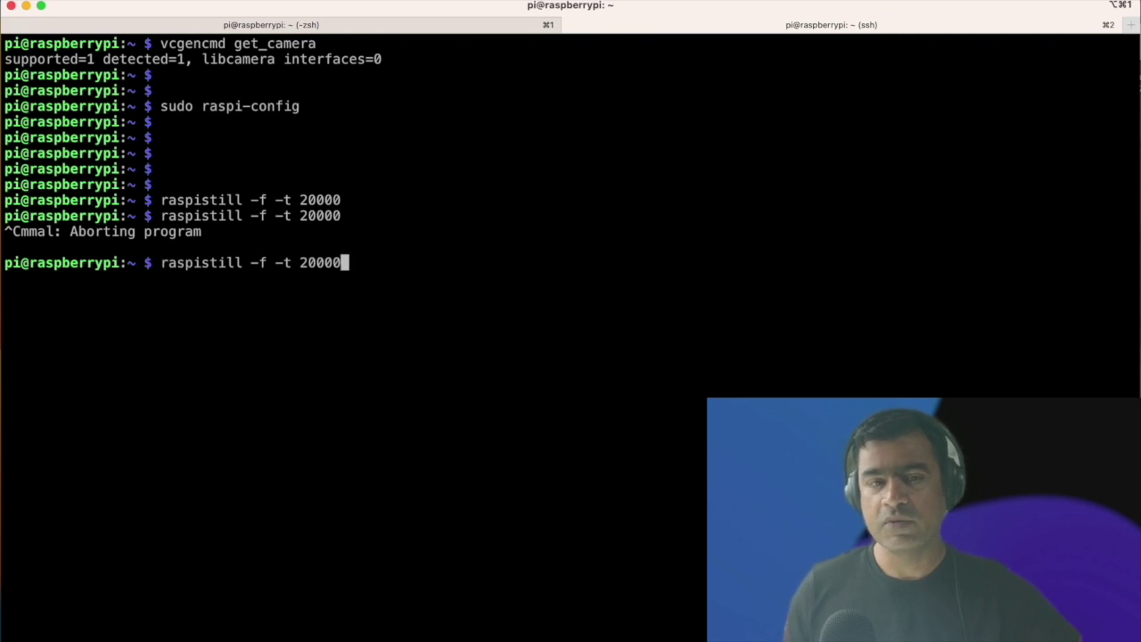
key(Backspace)
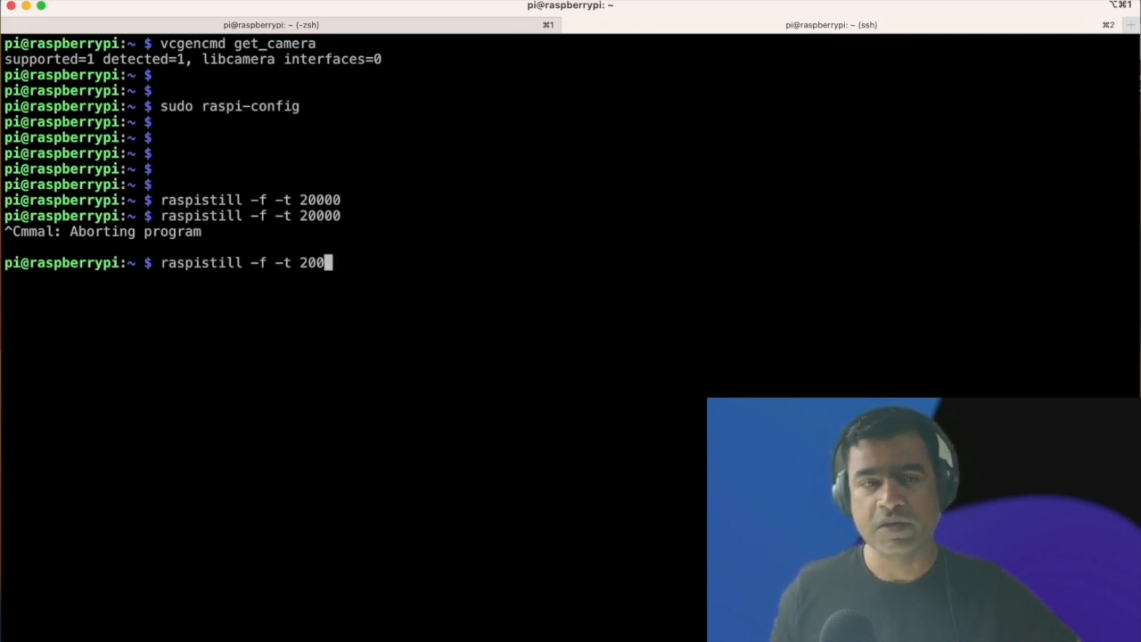
key(Backspace)
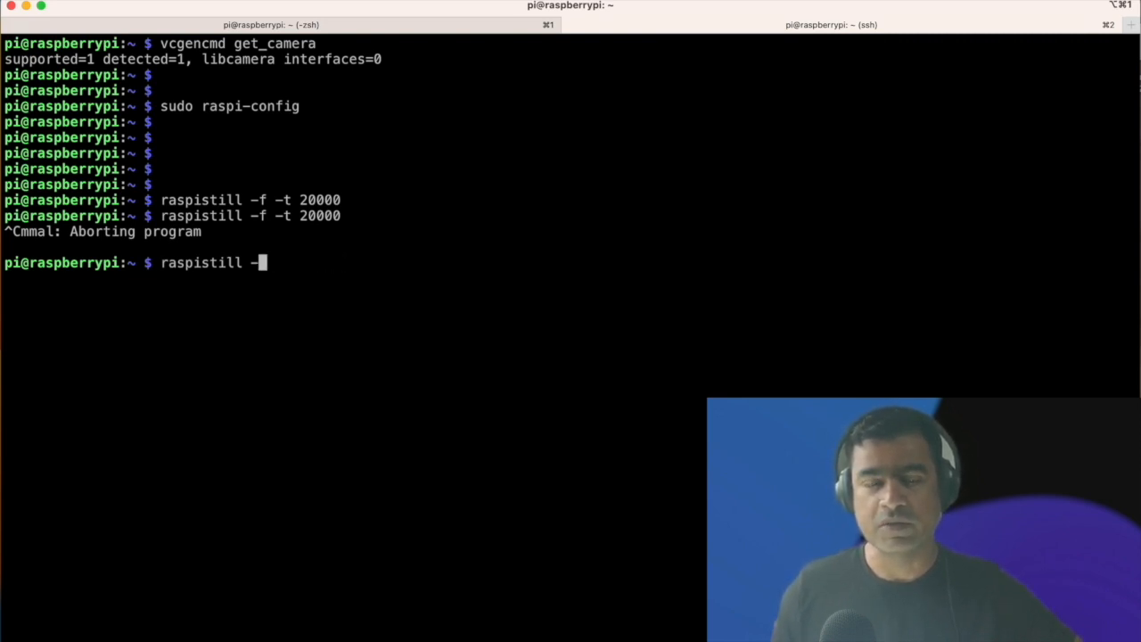
key(Backspace)
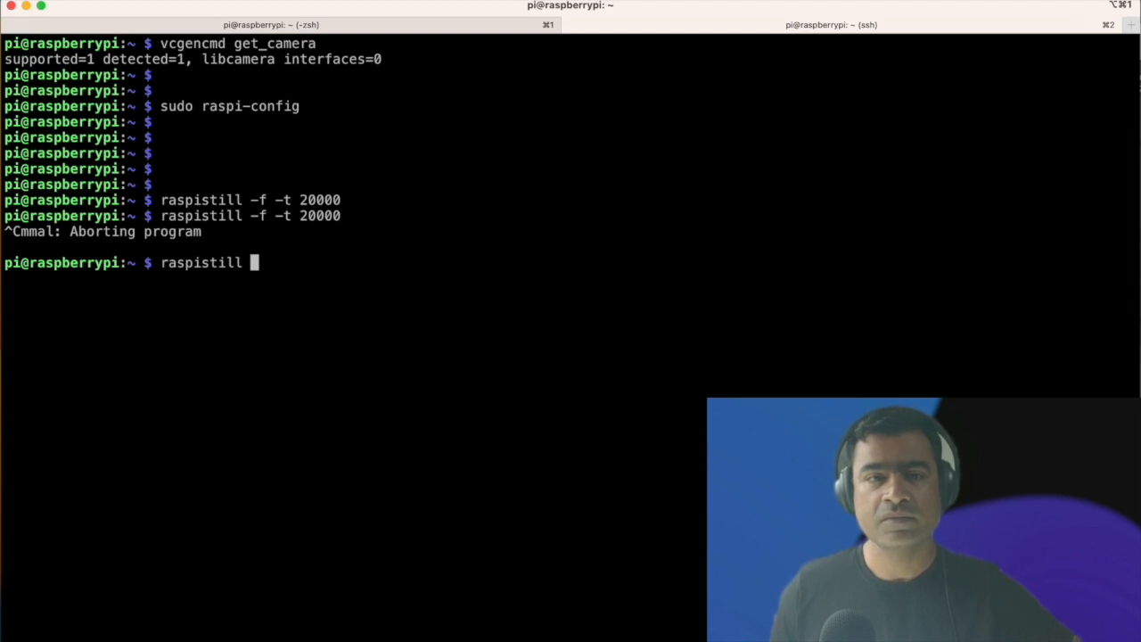
text(-h)
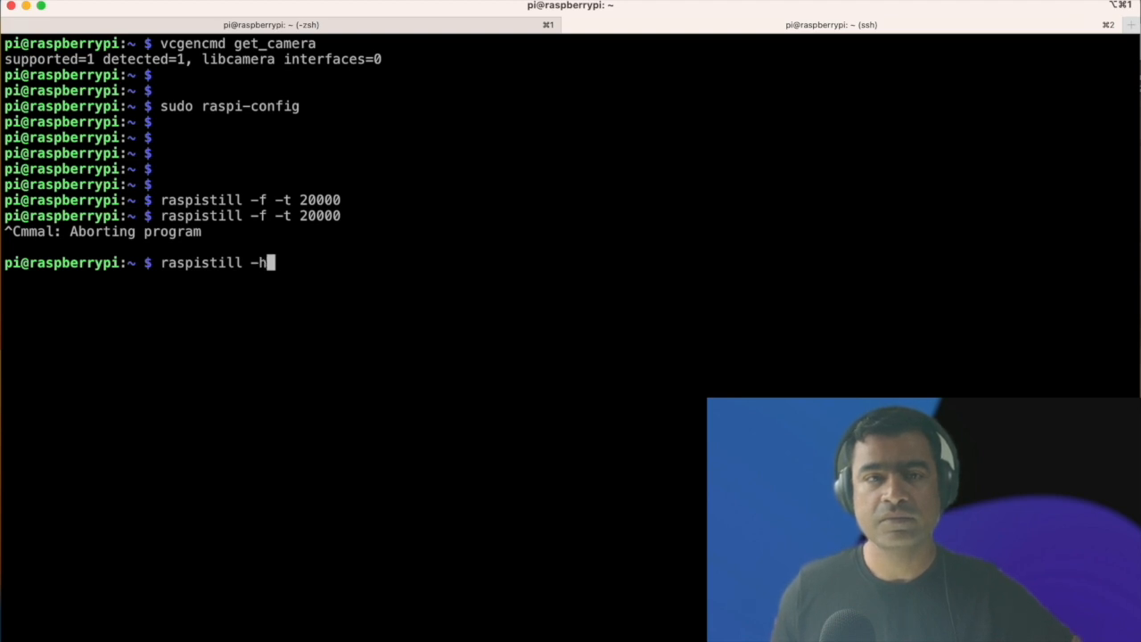
key(Backspace)
text(-help)
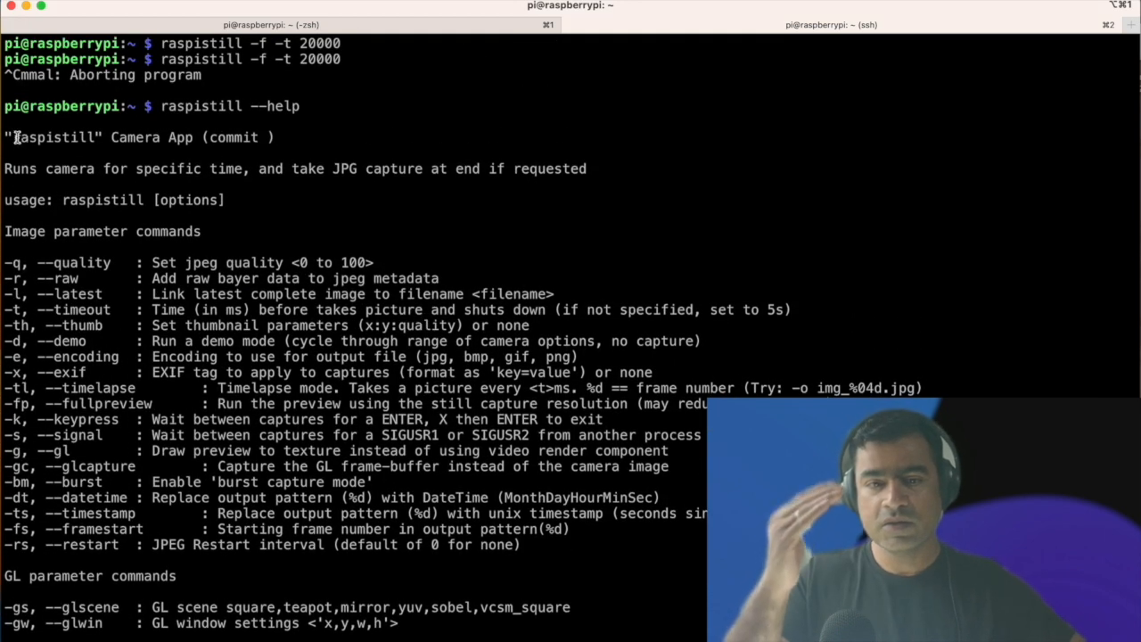
triple_click(139, 137)
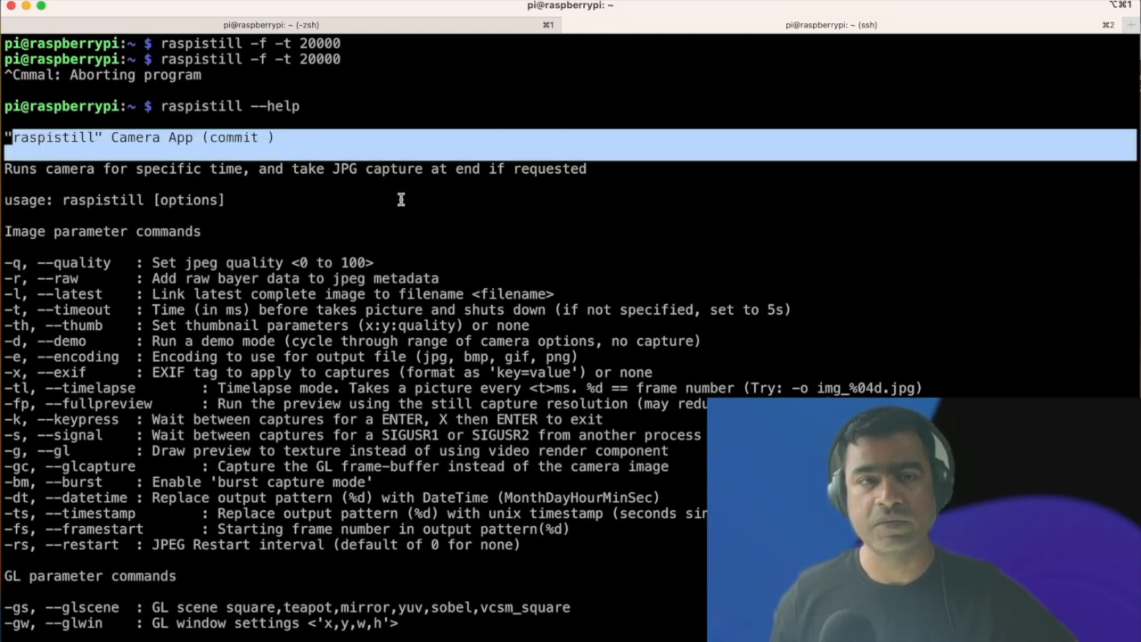
drag(328, 168, 453, 168)
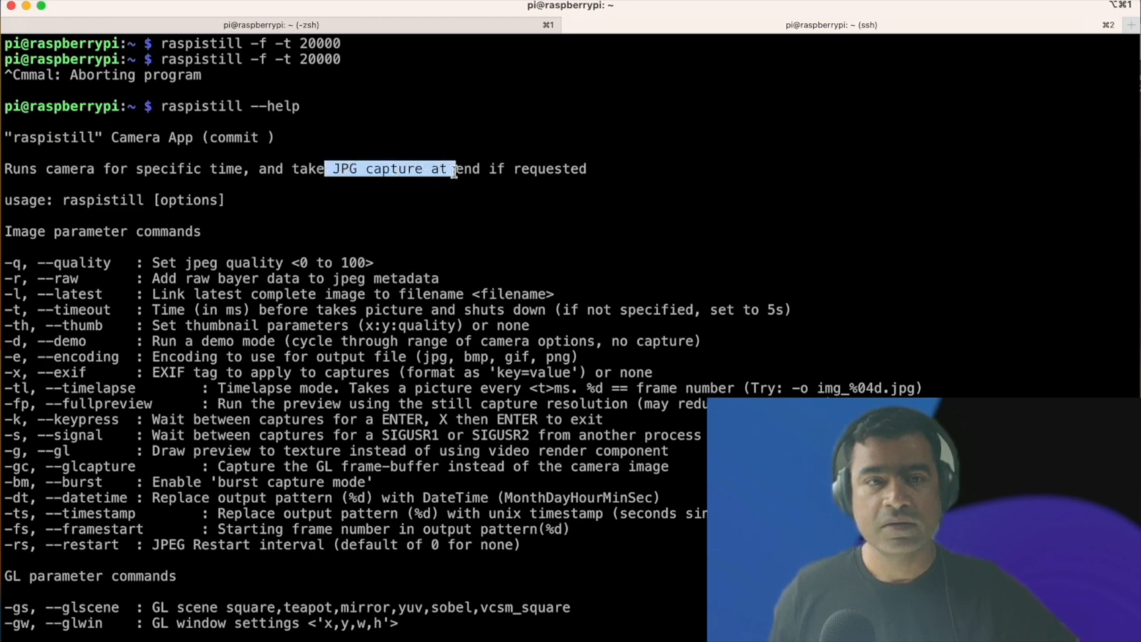
scroll(down, 3)
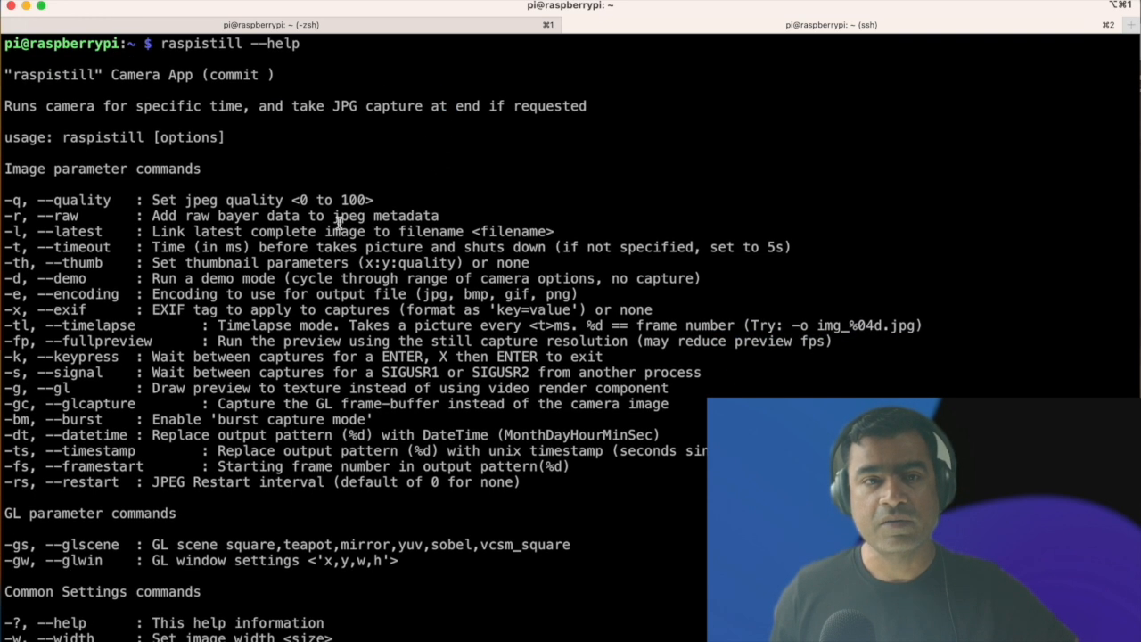
double_click(78, 246)
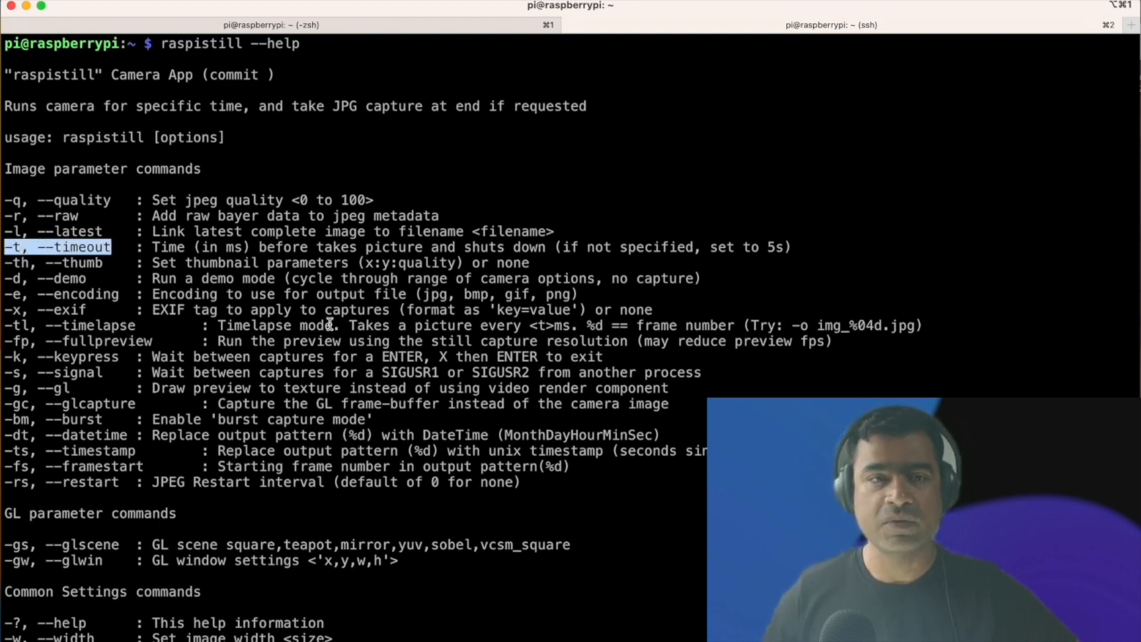
scroll(down, 3)
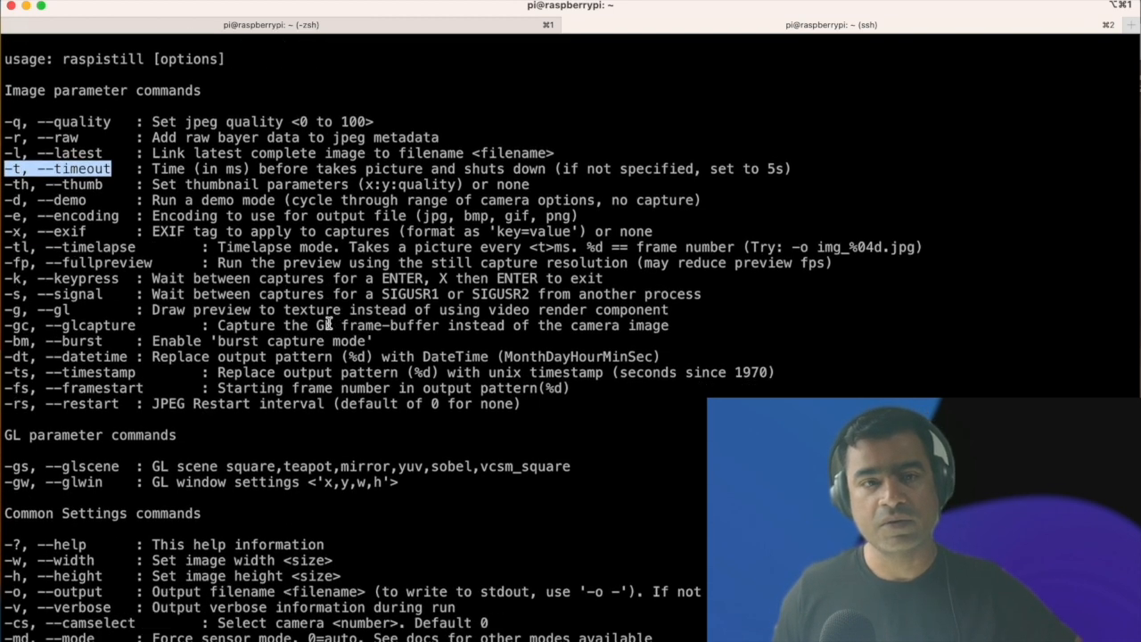
scroll(down, 3)
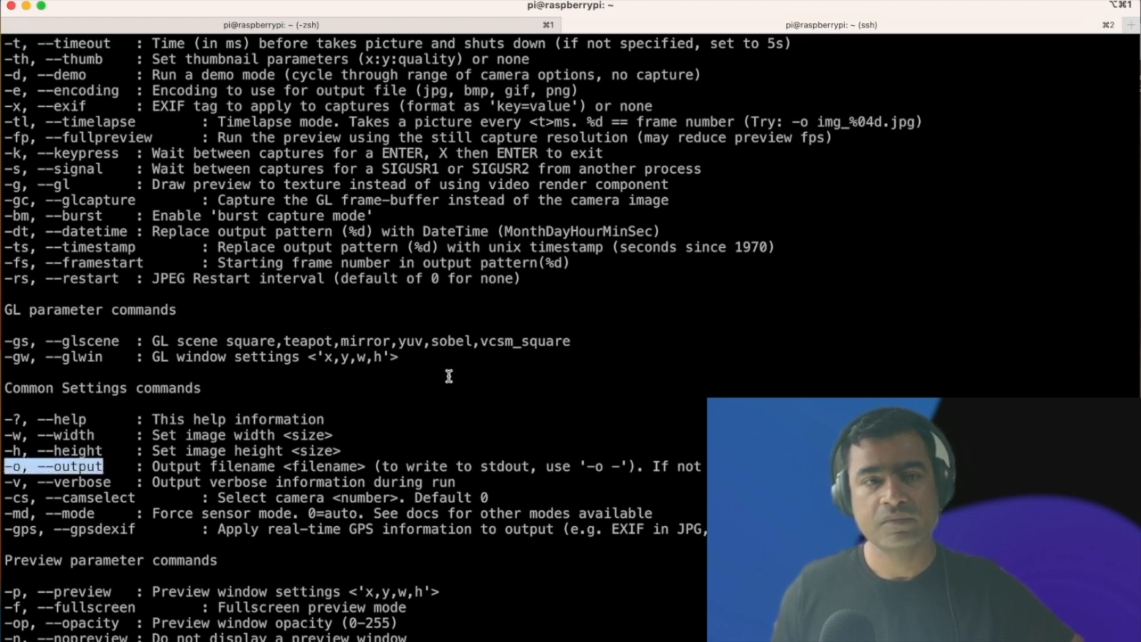
scroll(down, 3)
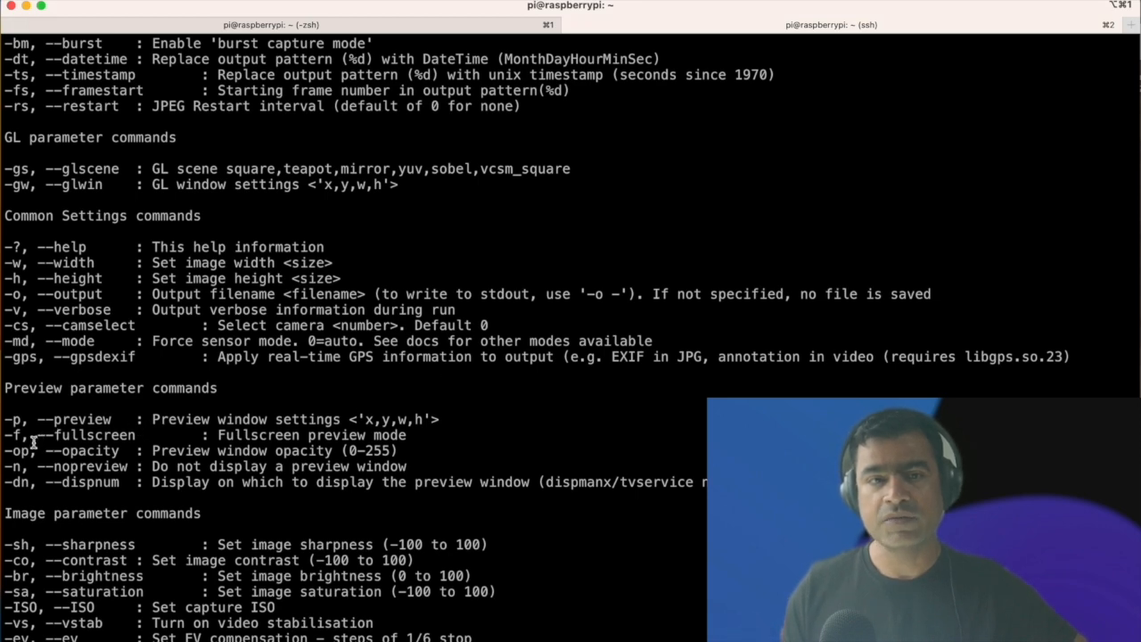
double_click(16, 435)
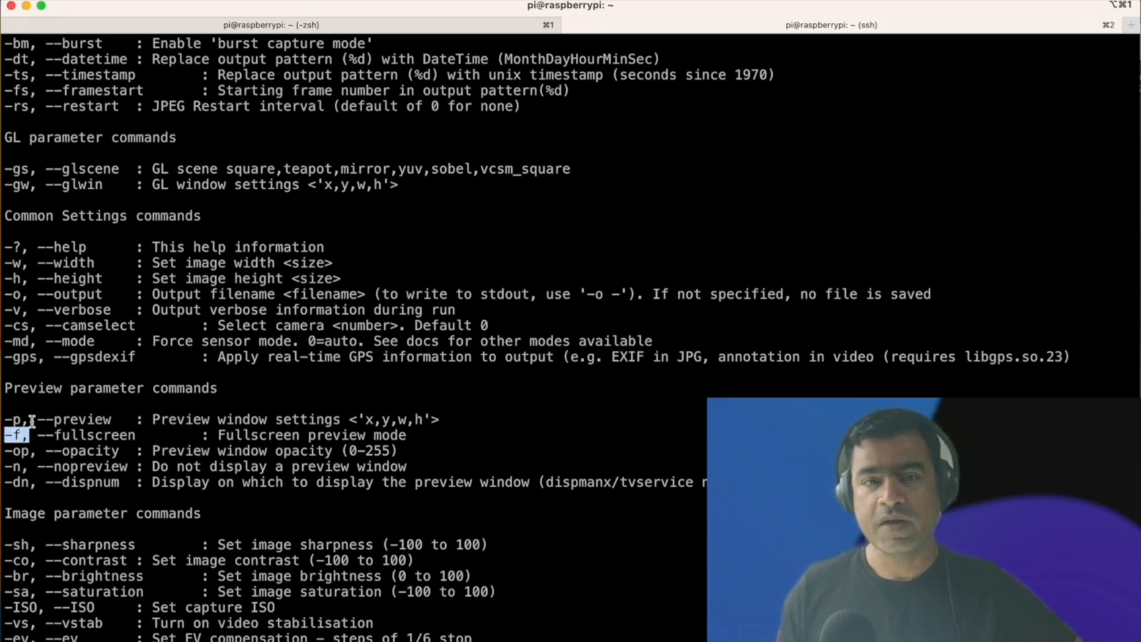
scroll(down, 3)
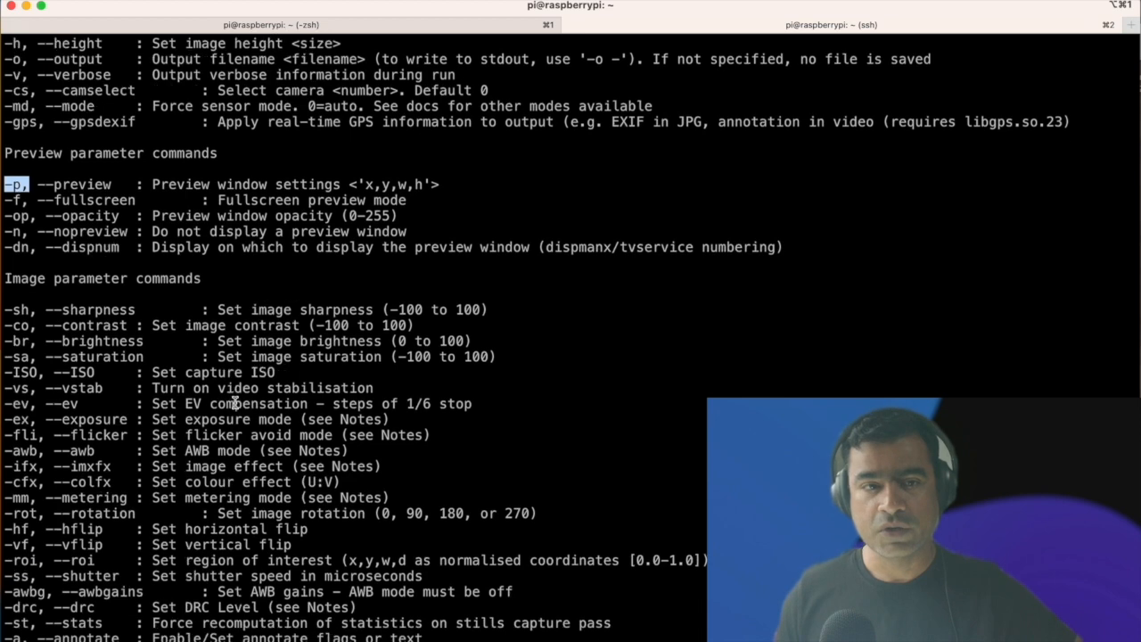
scroll(down, 3)
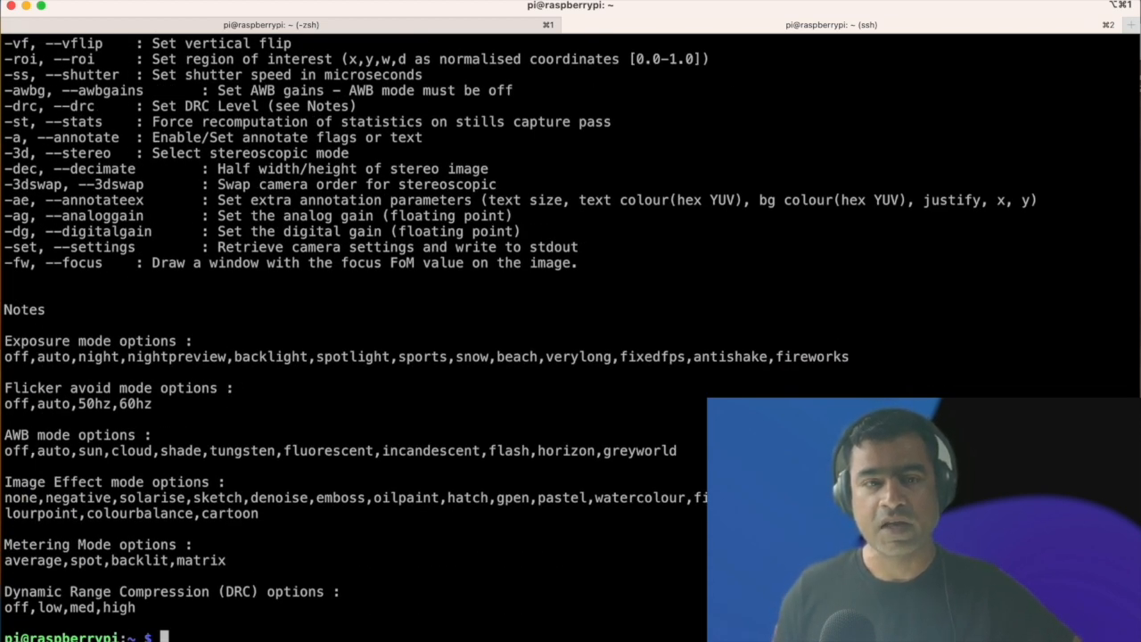
text(raspist)
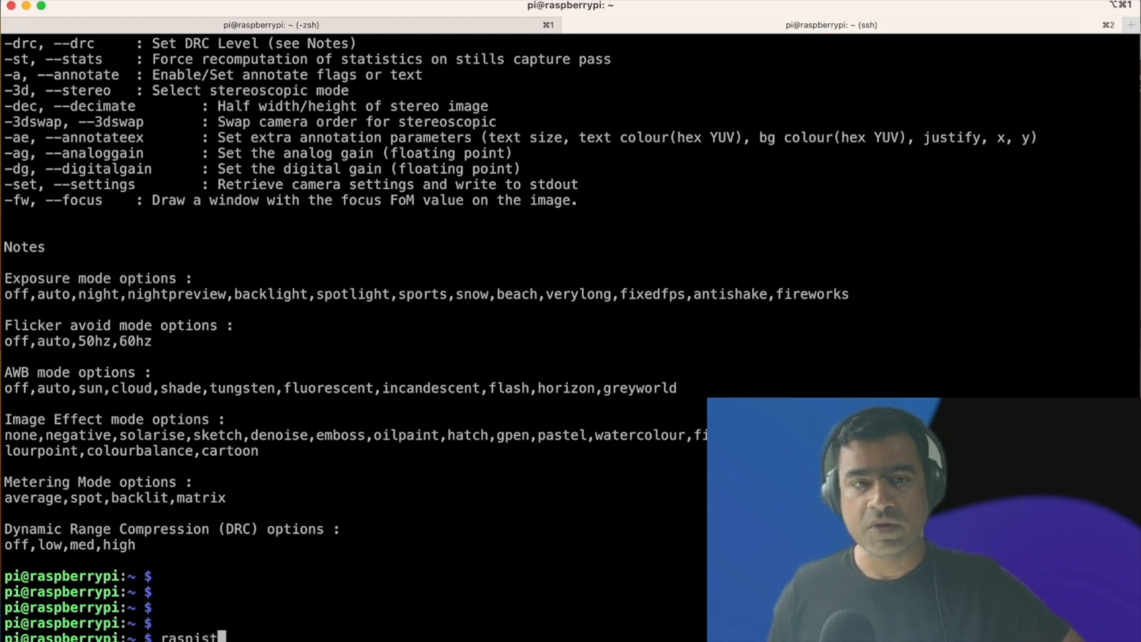
text(ill)
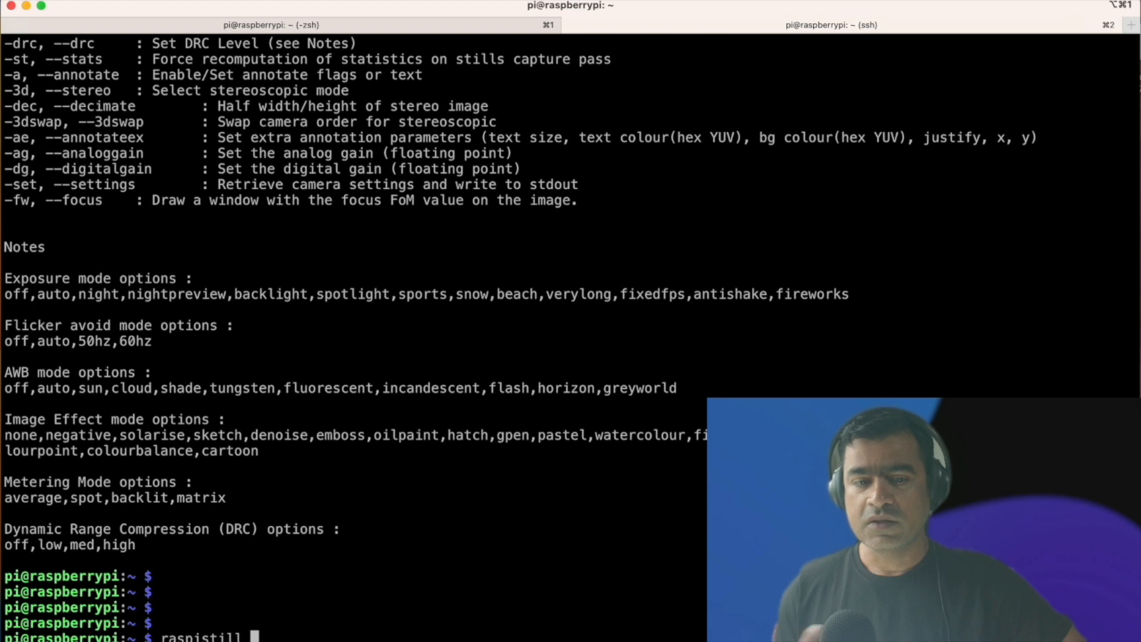
Step: Capture a still with raspistill -t 1000 -o walloffame.jpeg
text(-t)
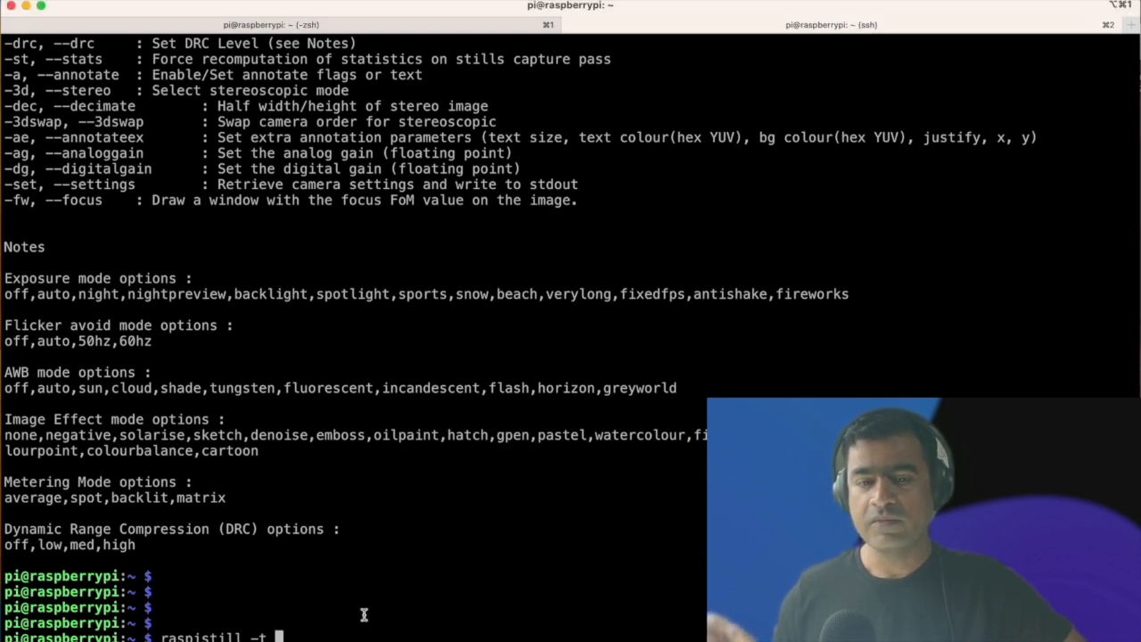
text(1000 -o)
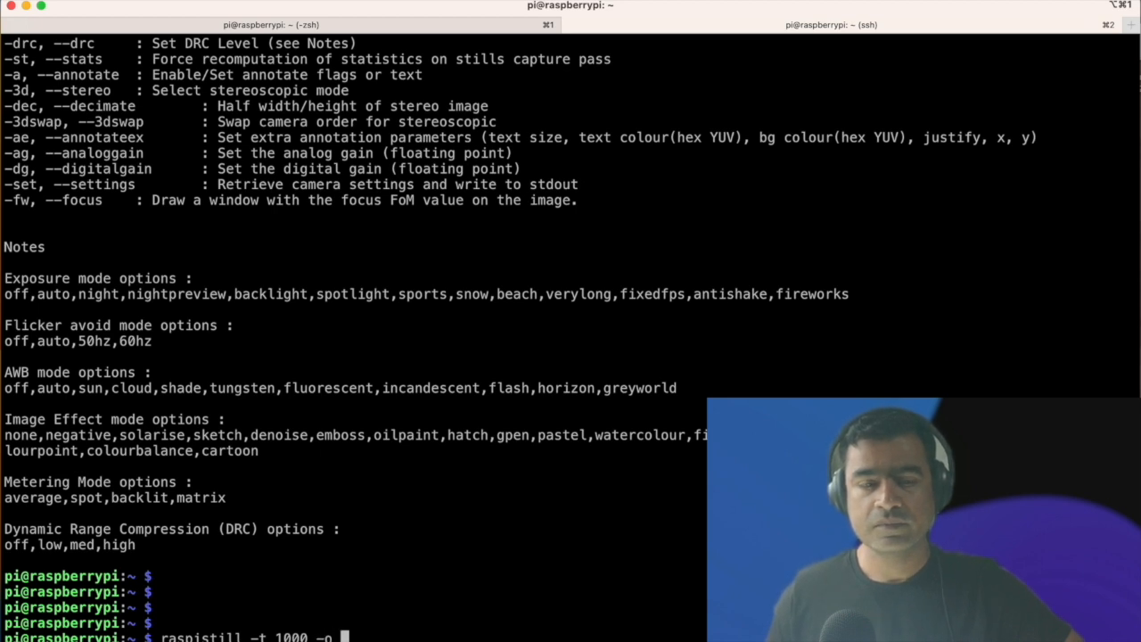
text(wall)
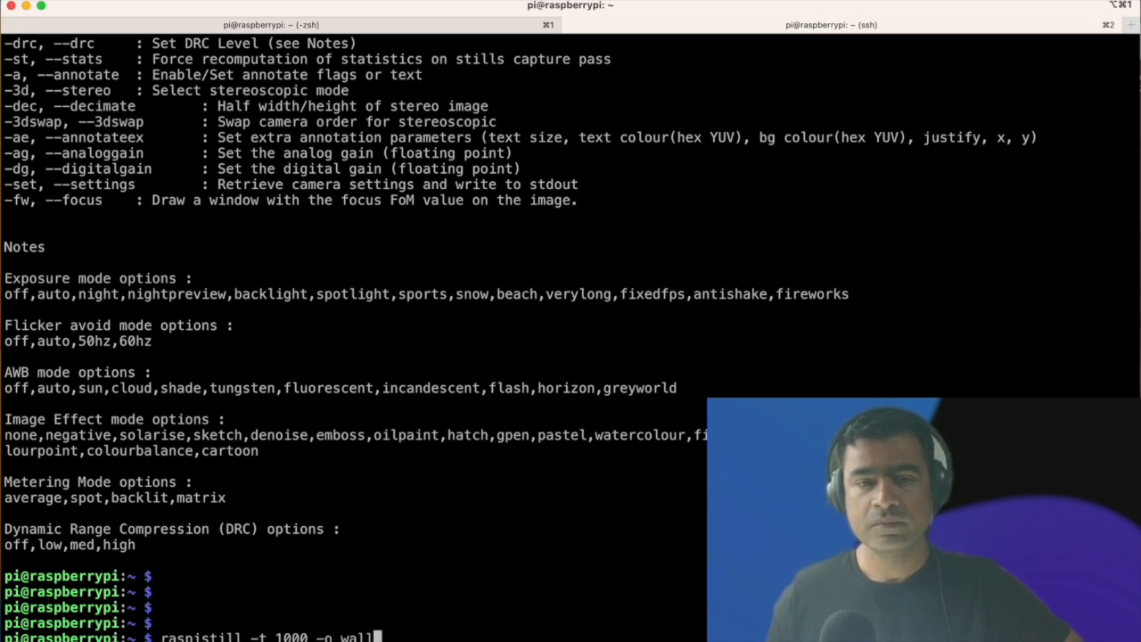
text(o)
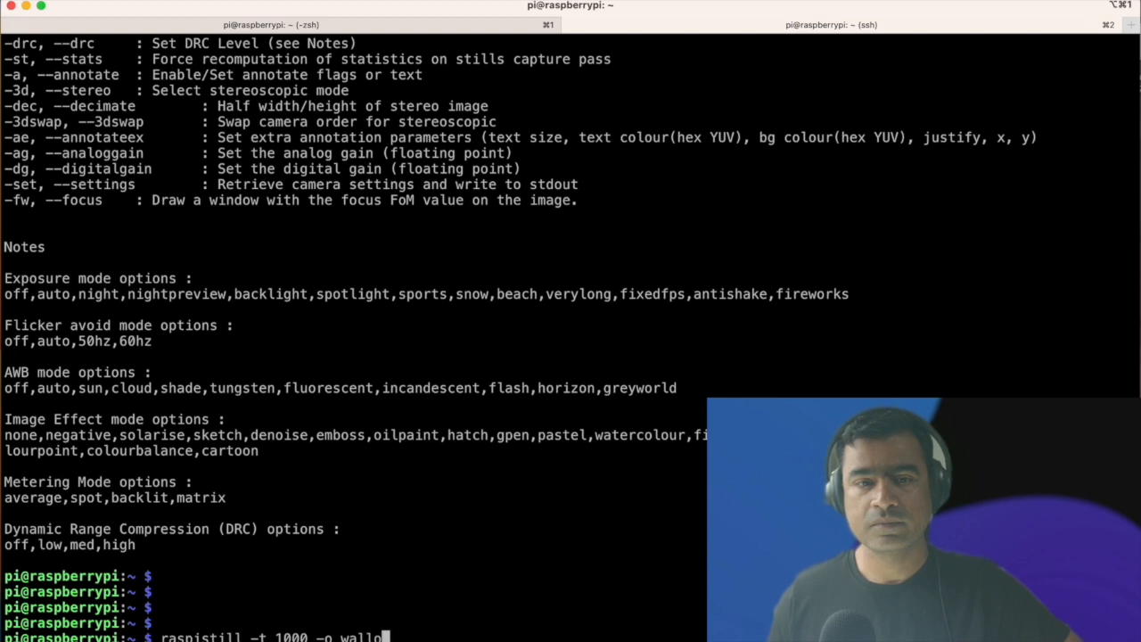
text(ffame)
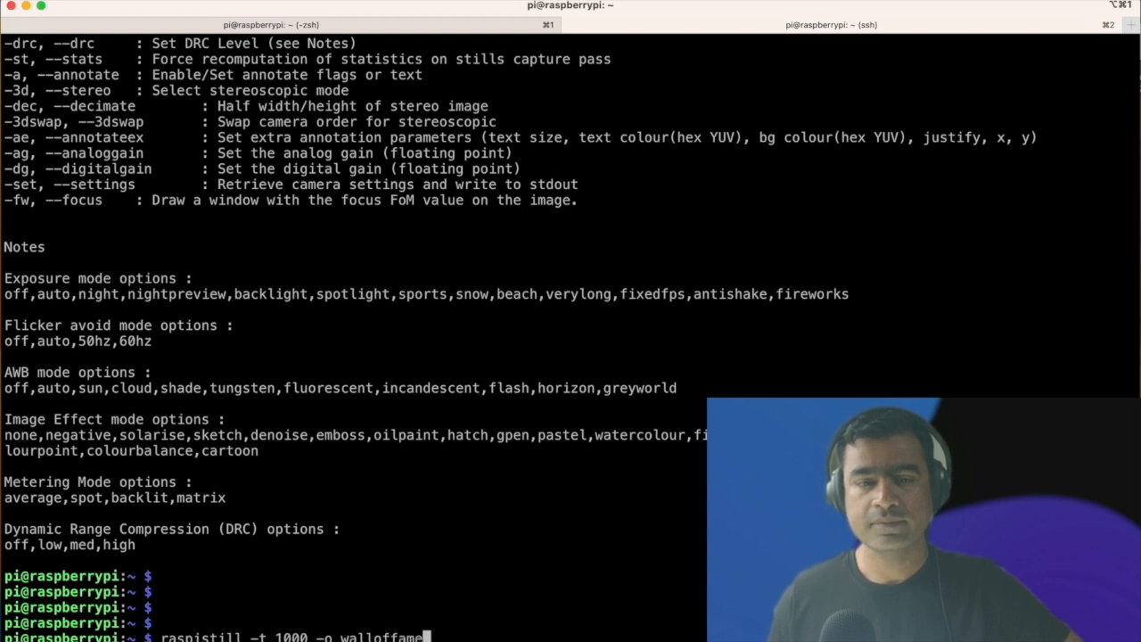
text(.jpeg)
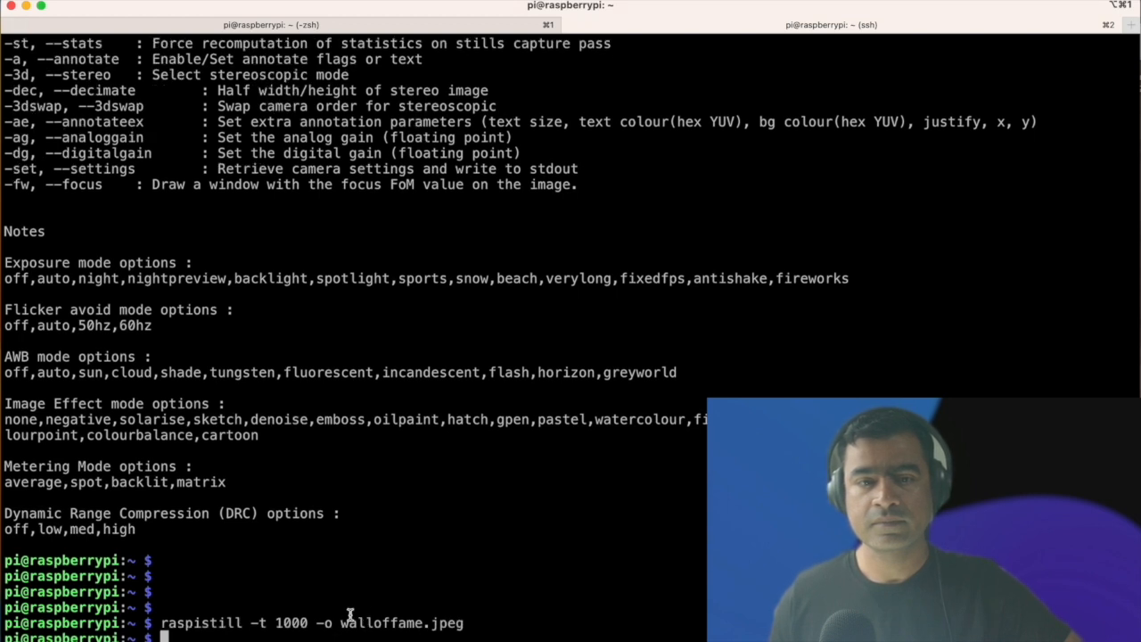
Step: List the home folder filtered on 'wall' with ls -l | grep wall to confirm the photo exists
text(ls -l |)
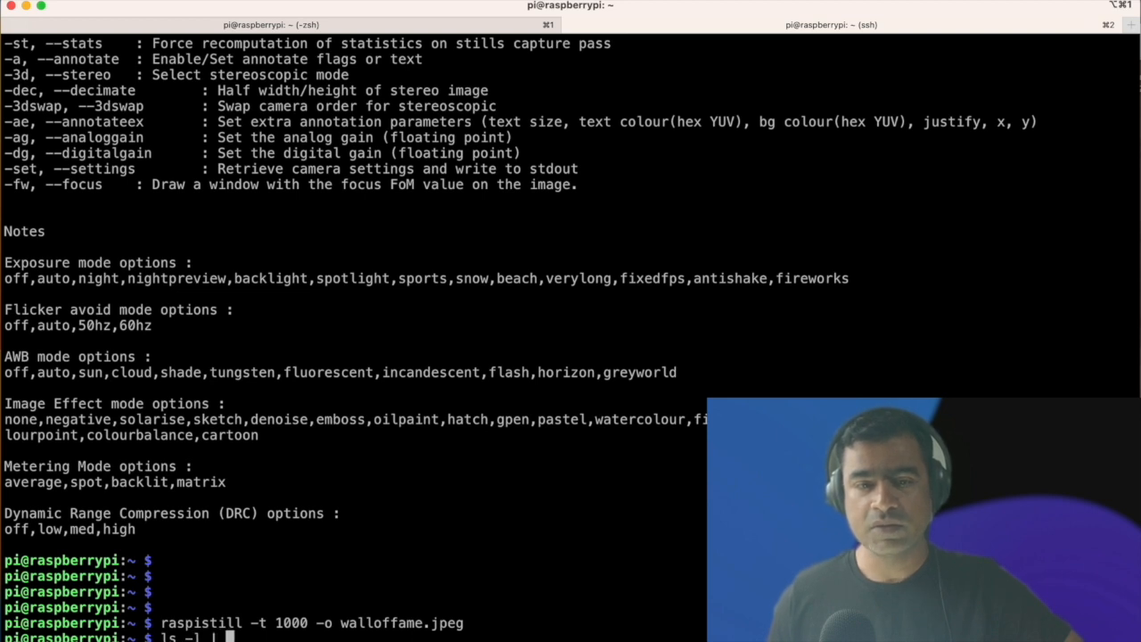
text(grep)
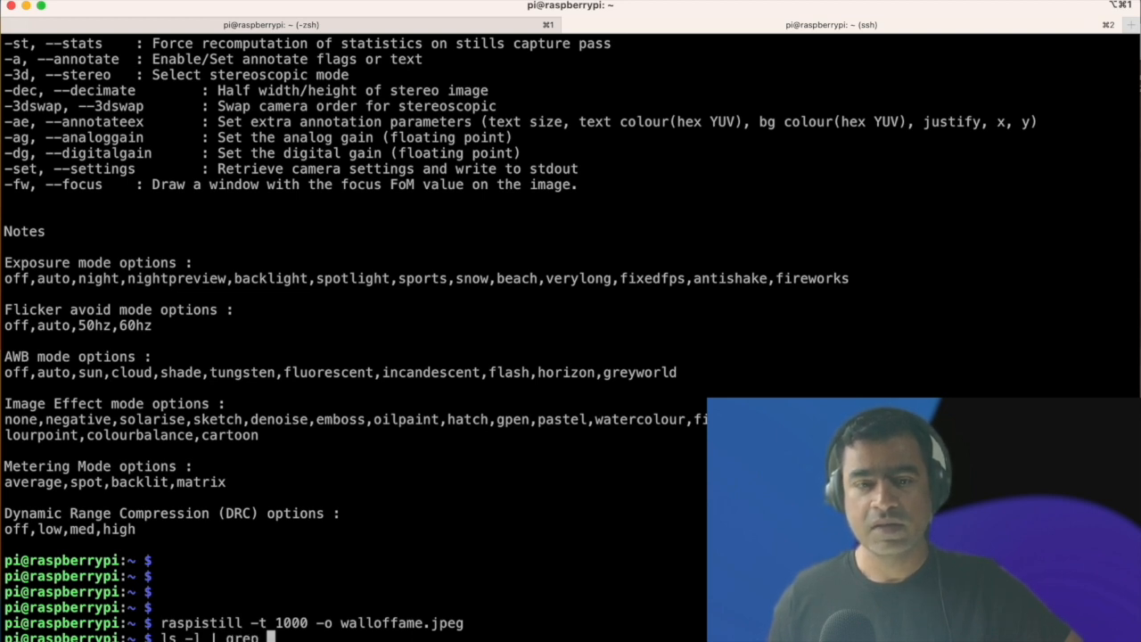
text(wall)
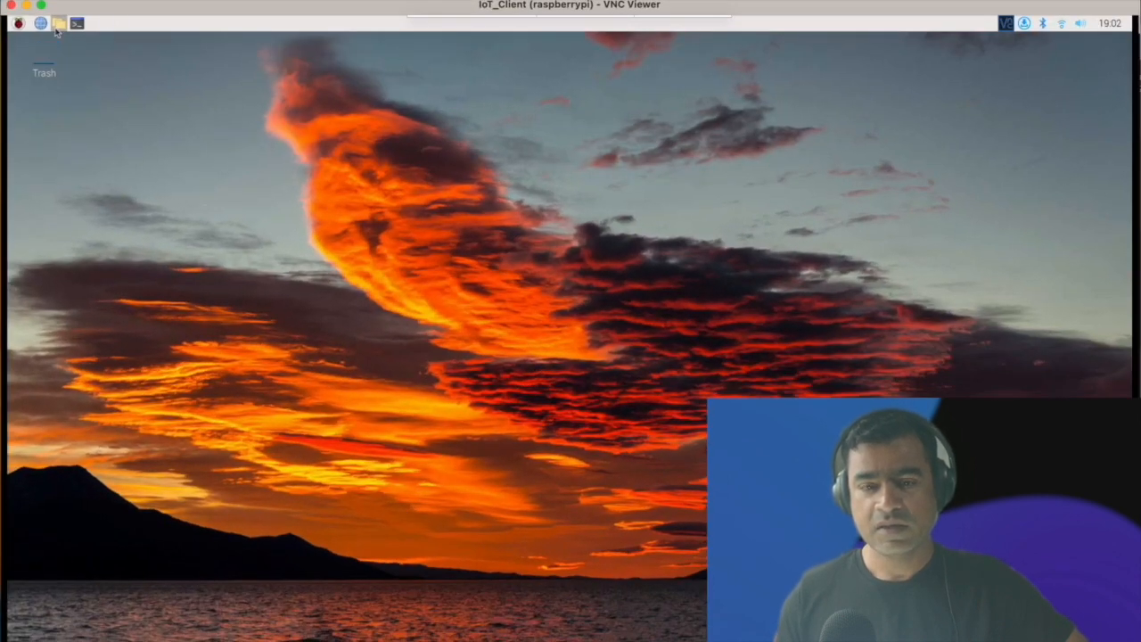
Step: In the Pi file manager's home folder, find walloffame.jpeg and view it in the image viewer
click(59, 24)
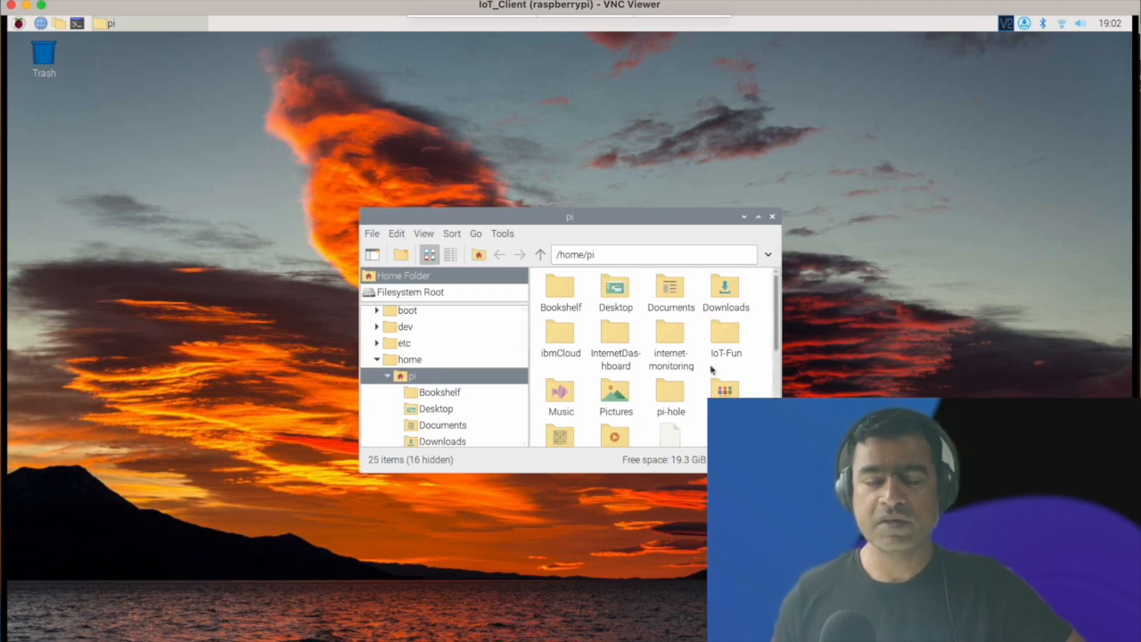
scroll(down, 3)
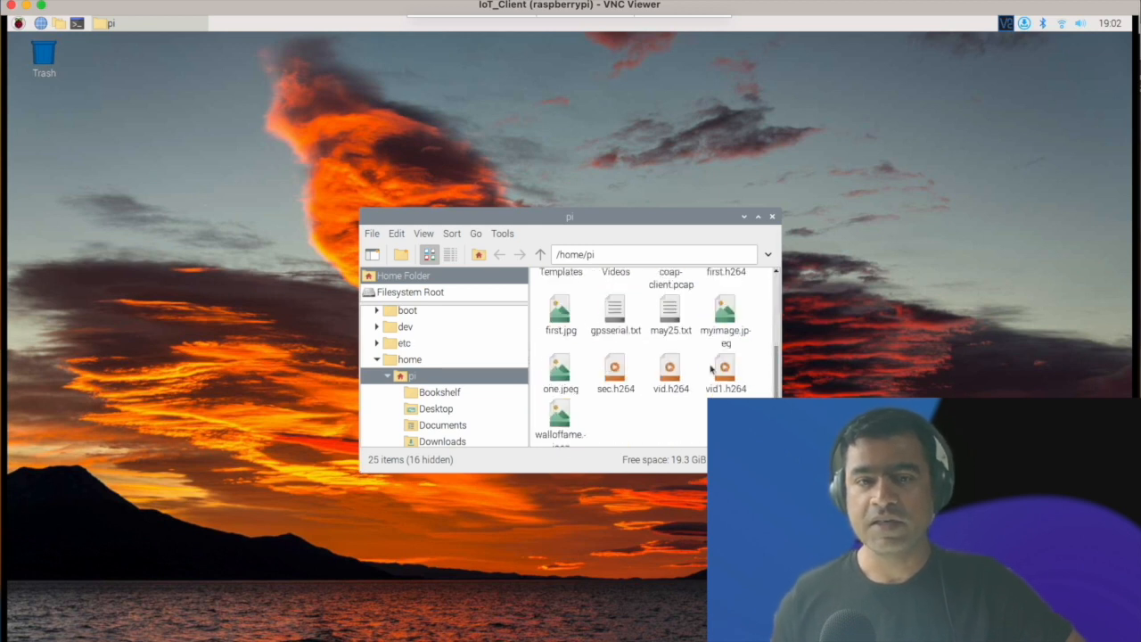
click(560, 418)
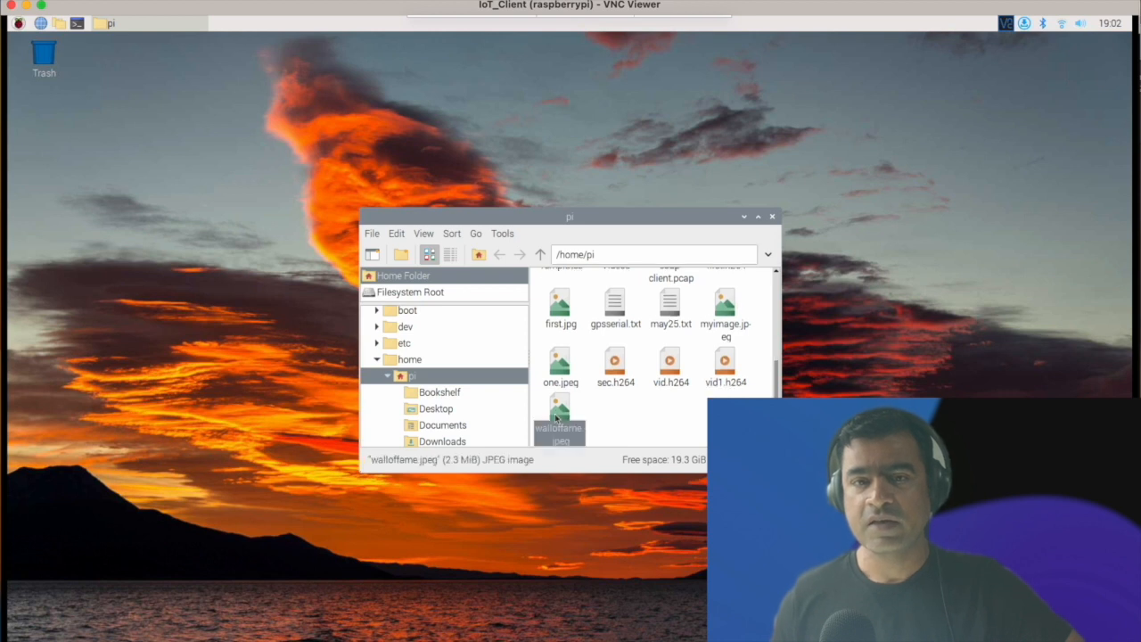
mouse_move(558, 417)
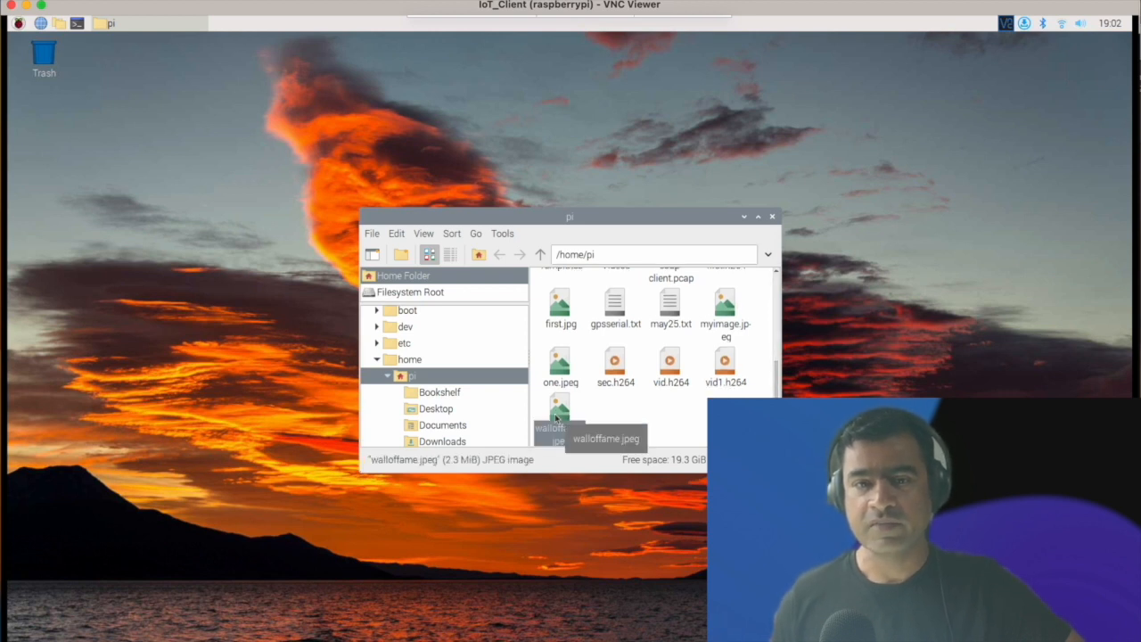
mouse_move(655, 426)
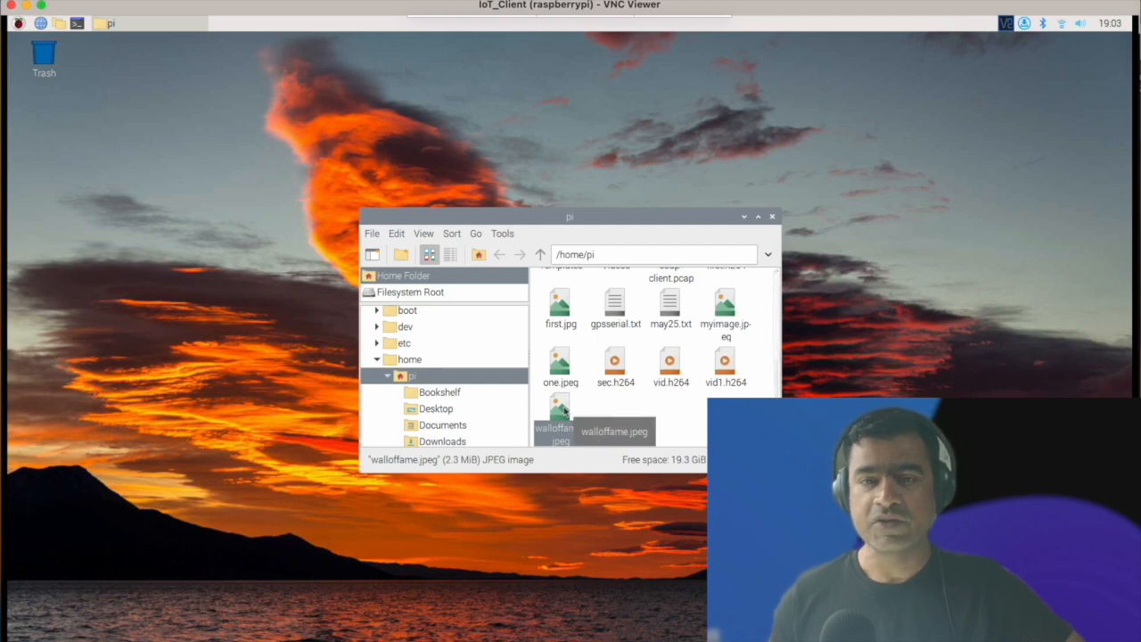
double_click(560, 417)
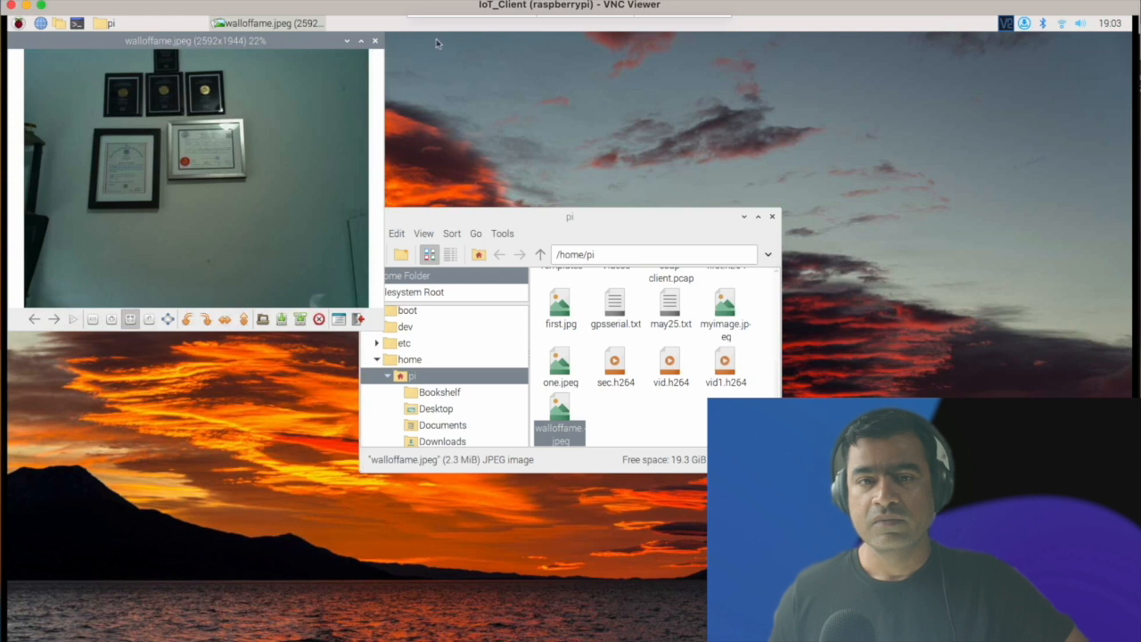
click(374, 40)
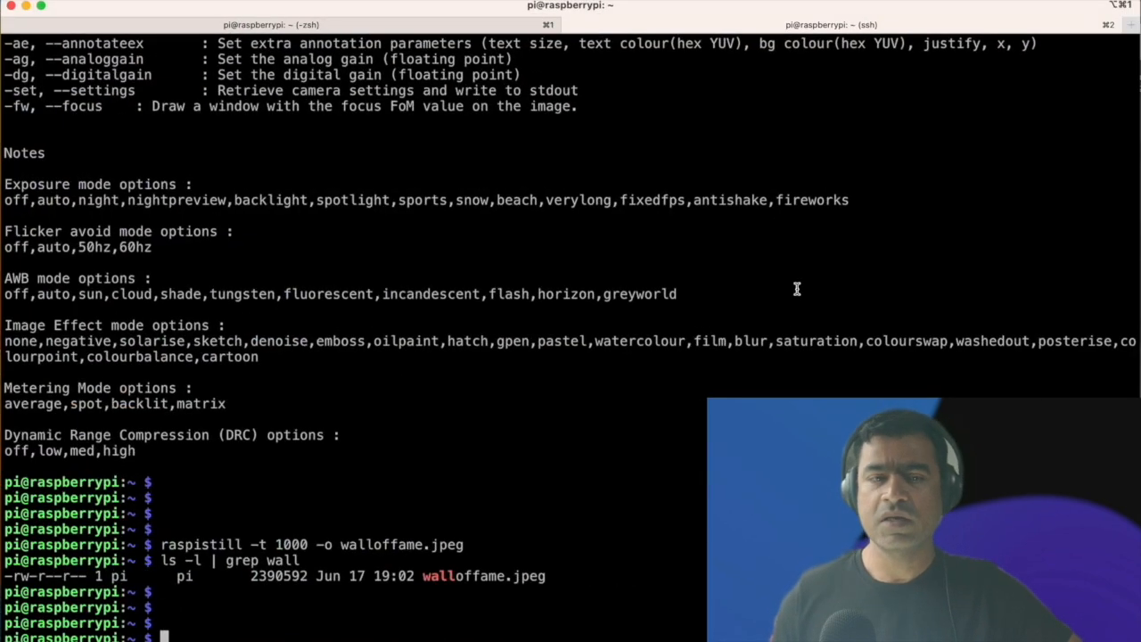
Step: Record a two-second video with raspivid -t 2000 -o wall.h264
scroll(down, 3)
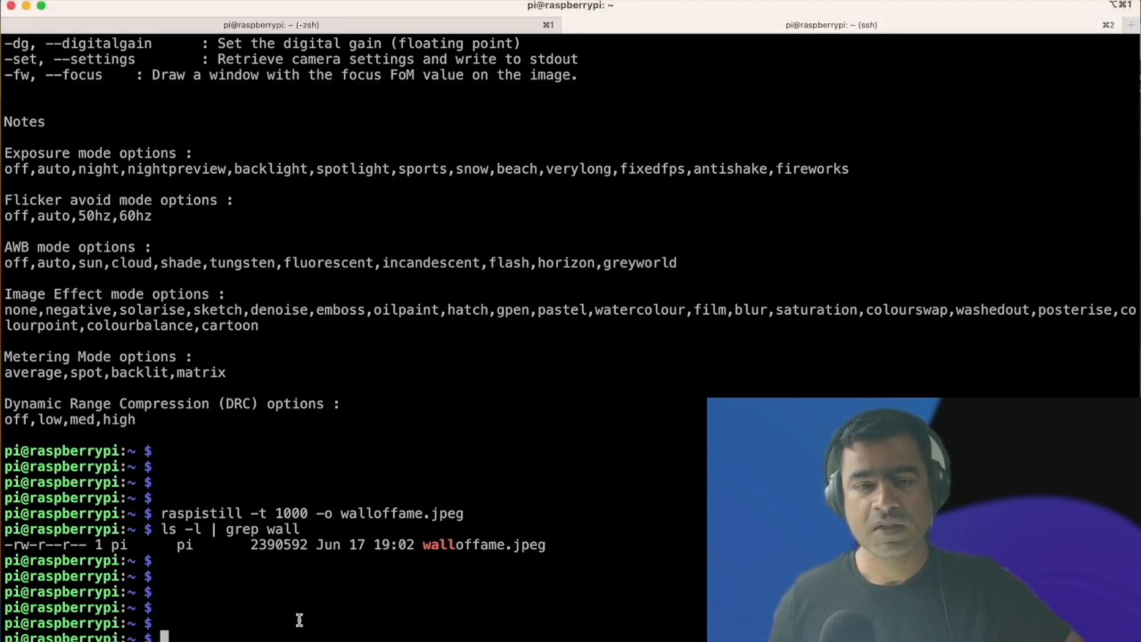
text(raspi)
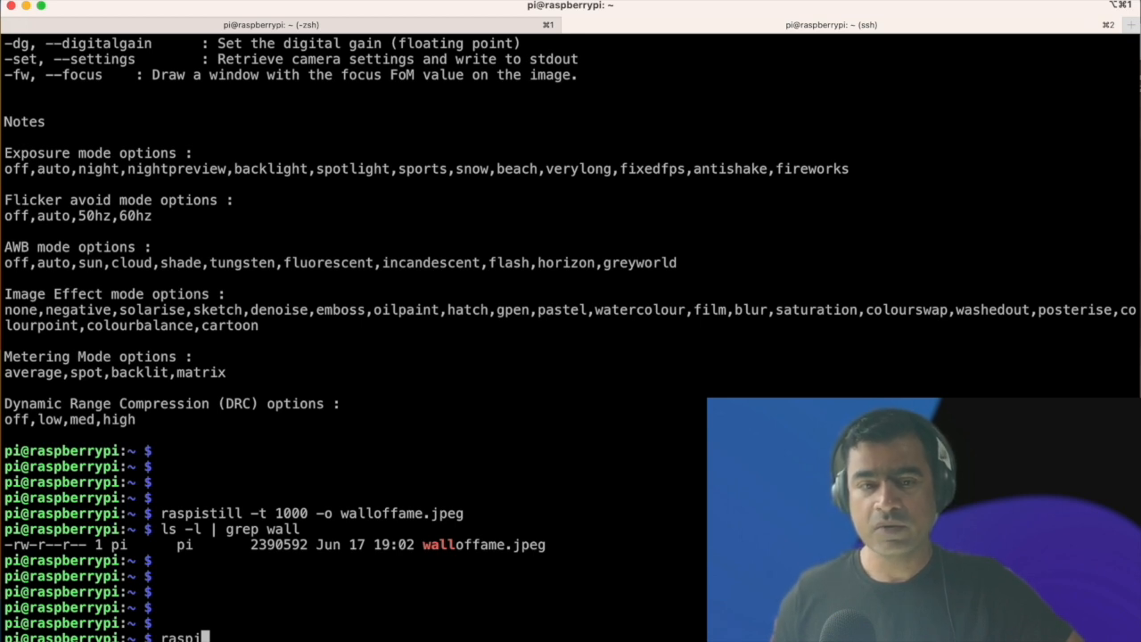
text(vid)
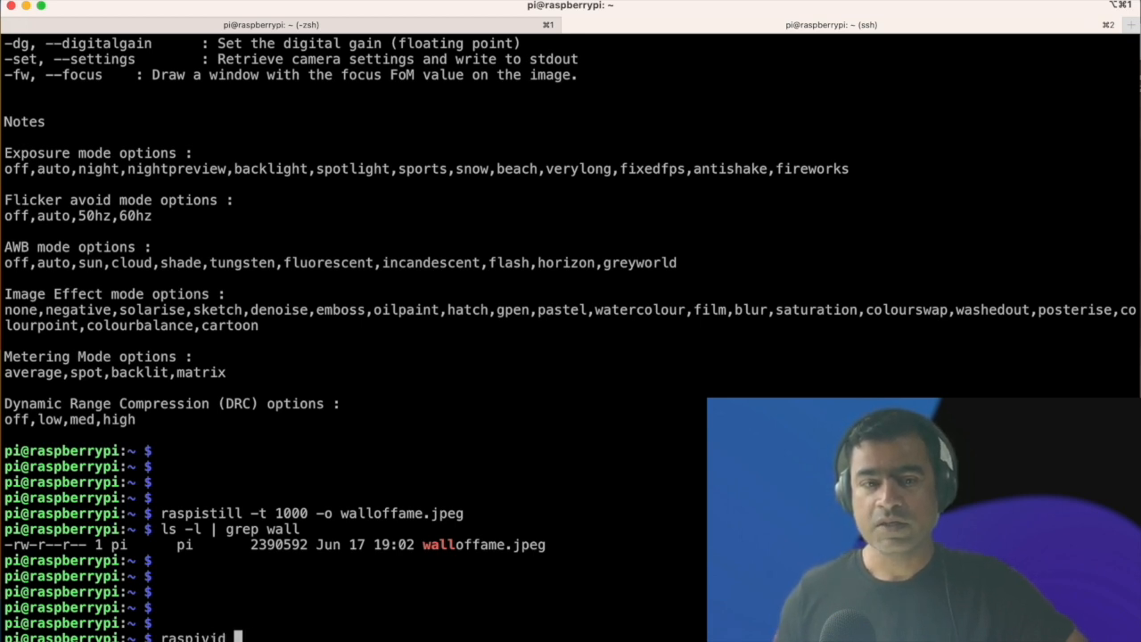
text(-t)
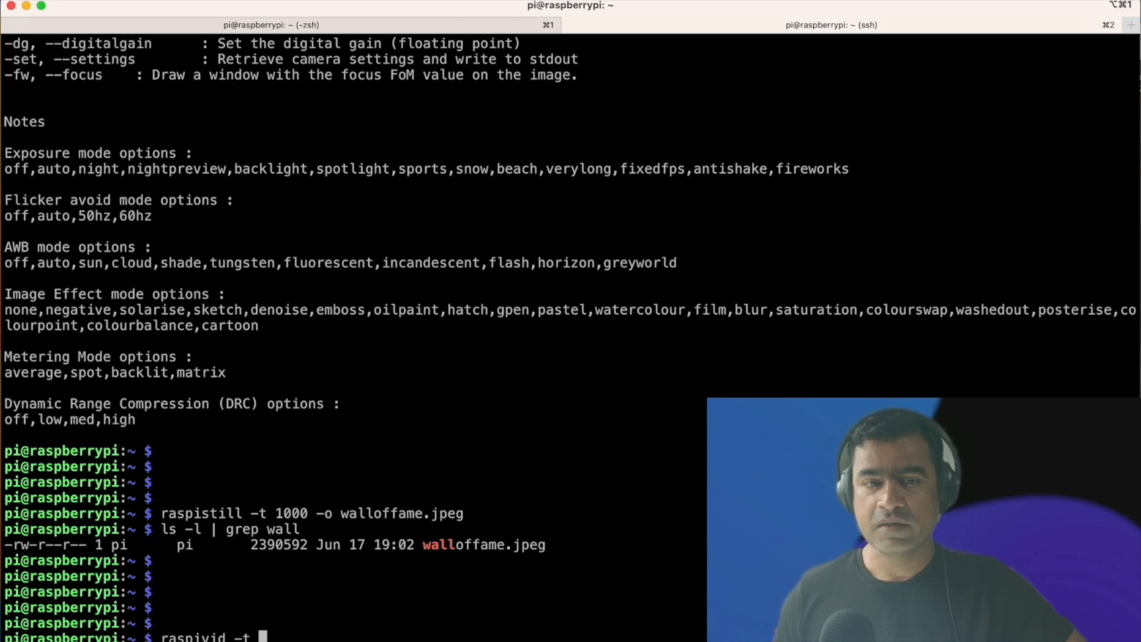
text(2000 -o)
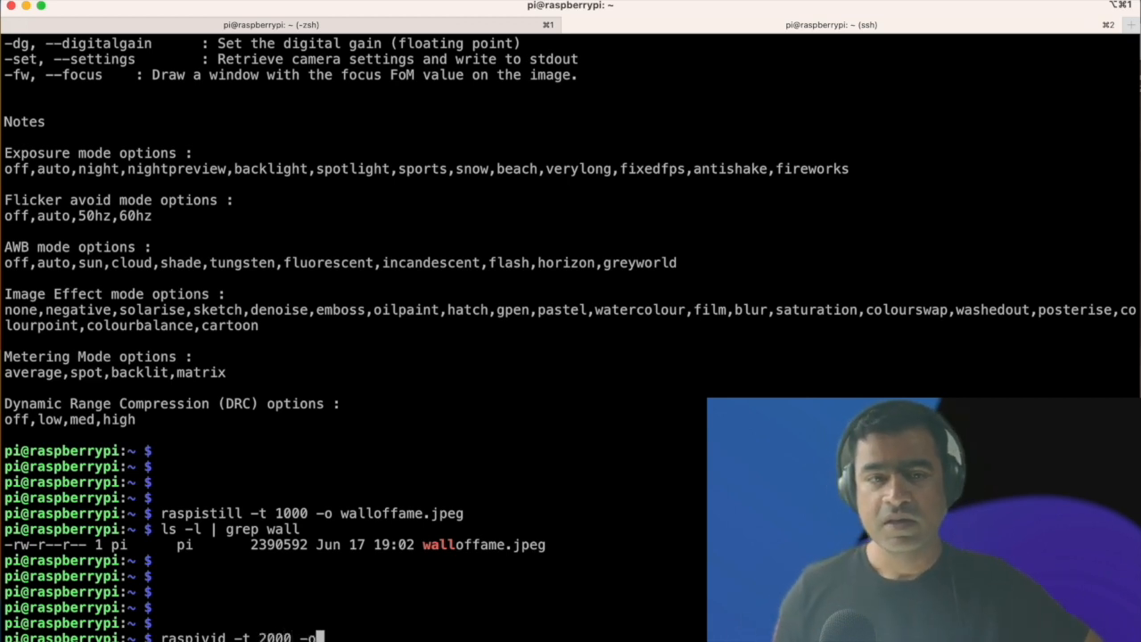
text(wall)
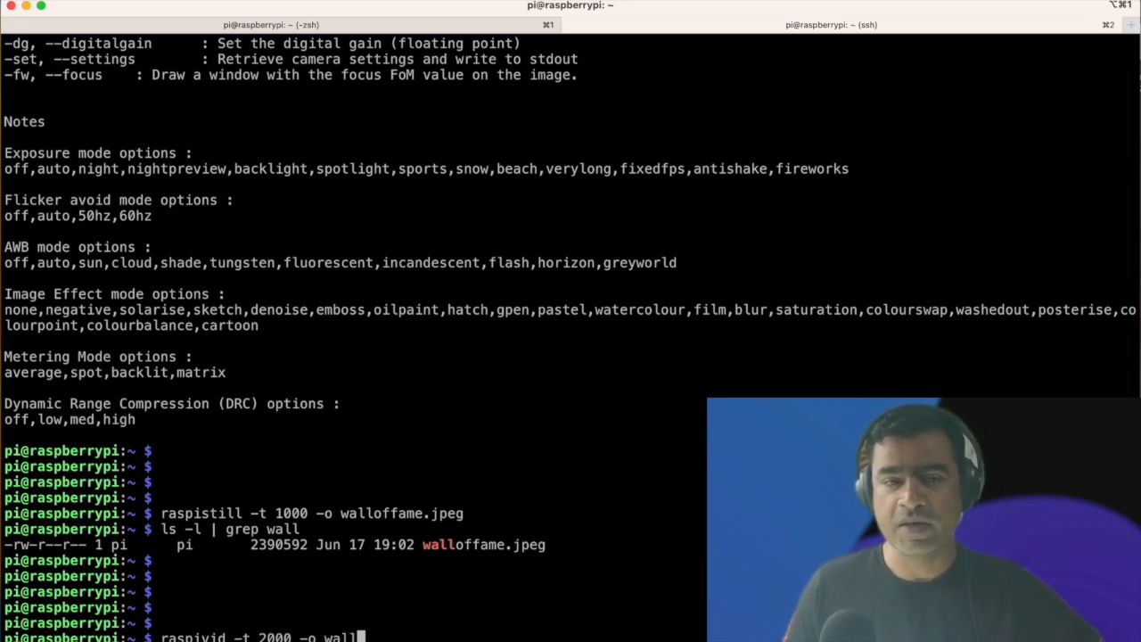
text(h)
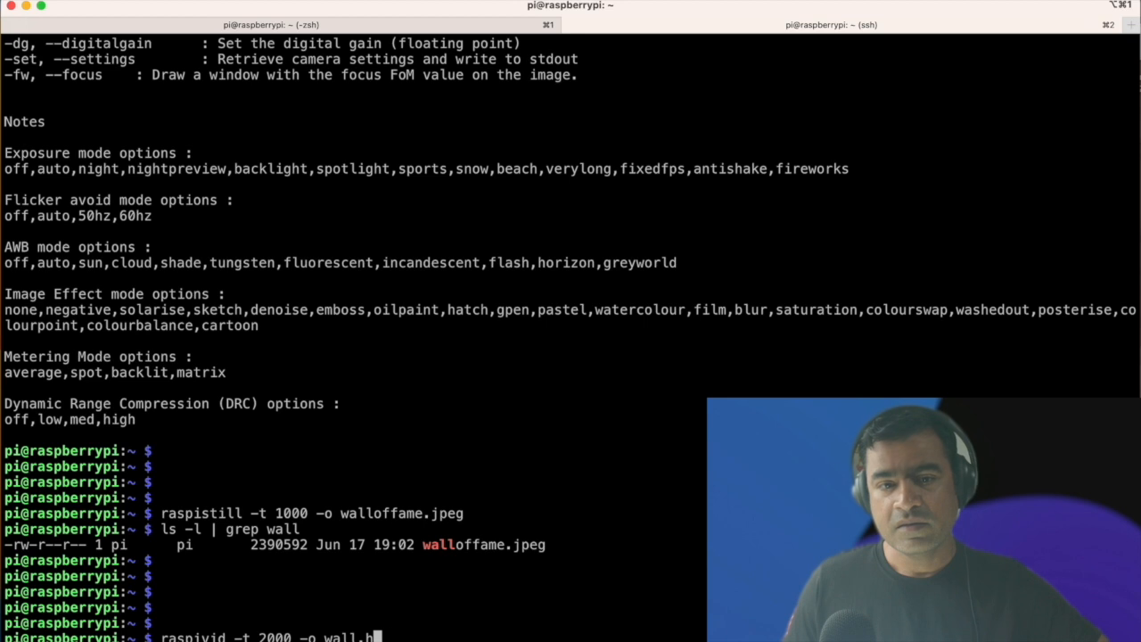
text(264)
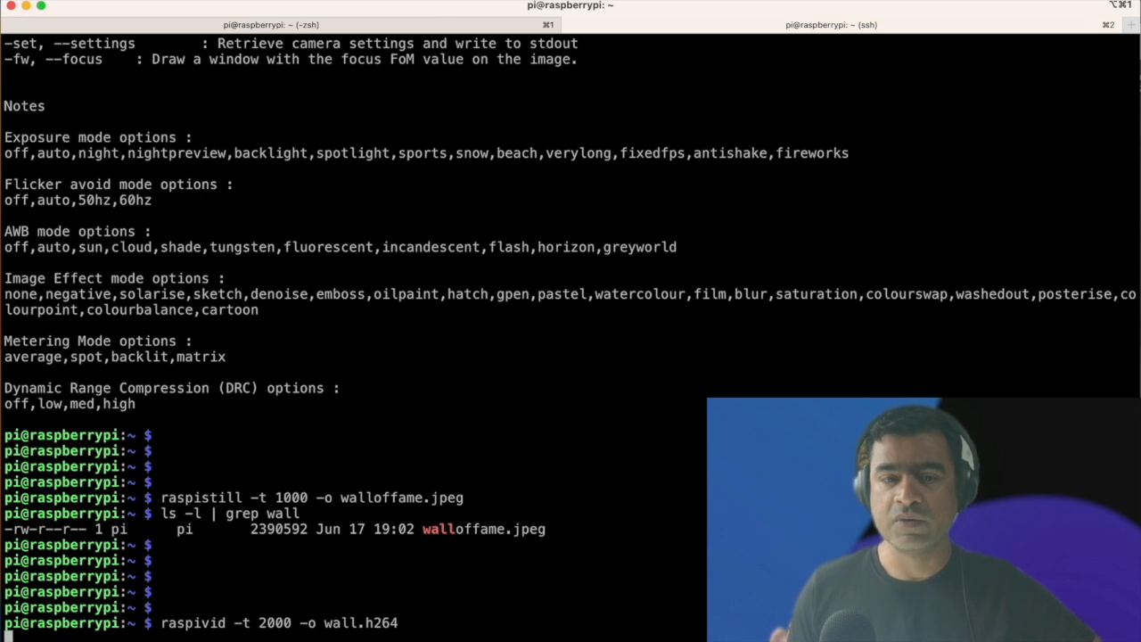
key(Return)
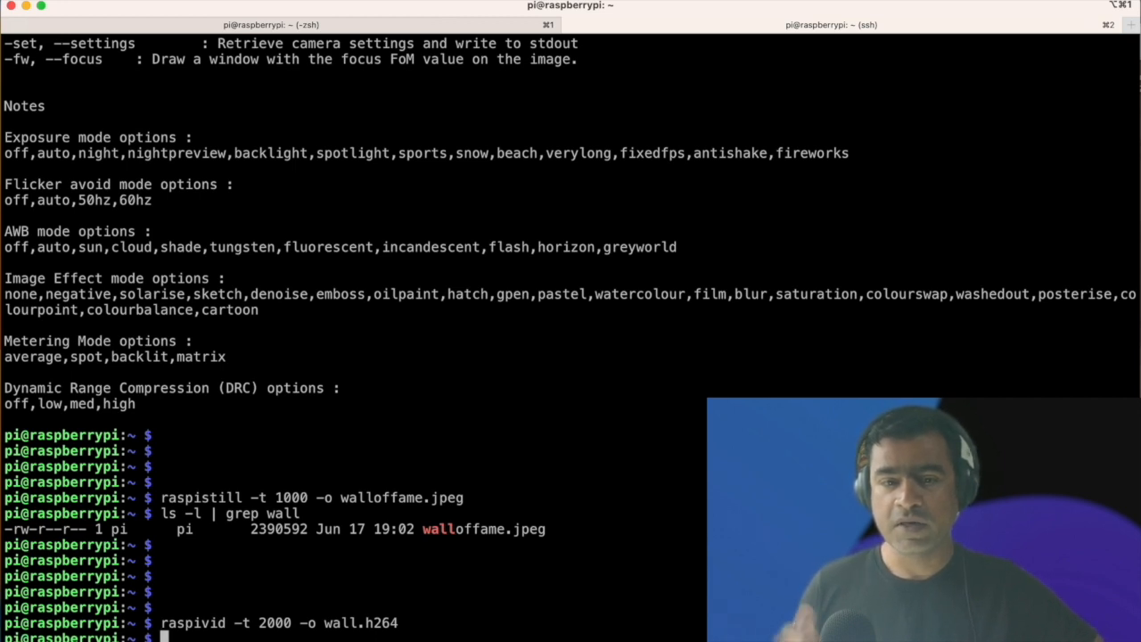
mouse_move(482, 585)
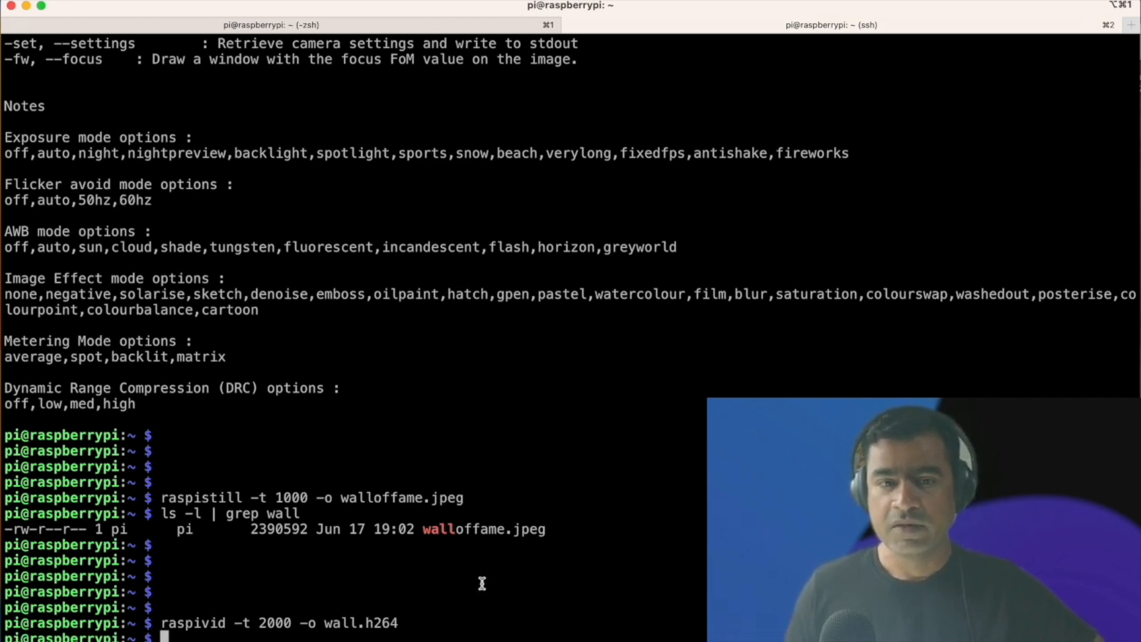
Step: List the files matching 'wall' to confirm wall.h264 sits beside walloffame.jpeg
text(ls -l | grep wall)
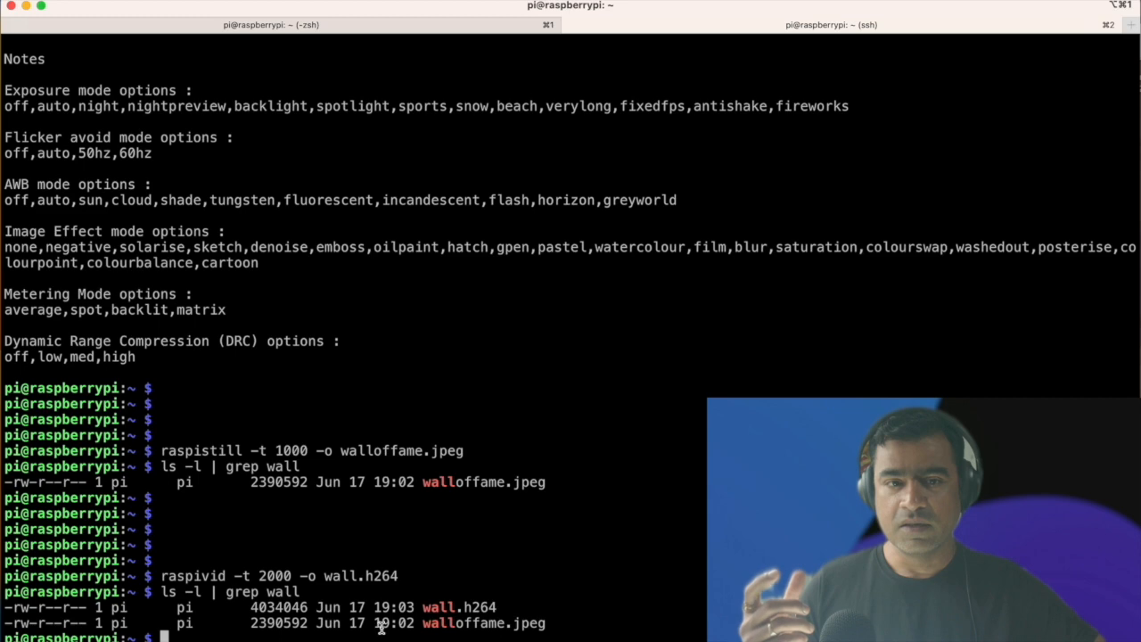
mouse_move(510, 606)
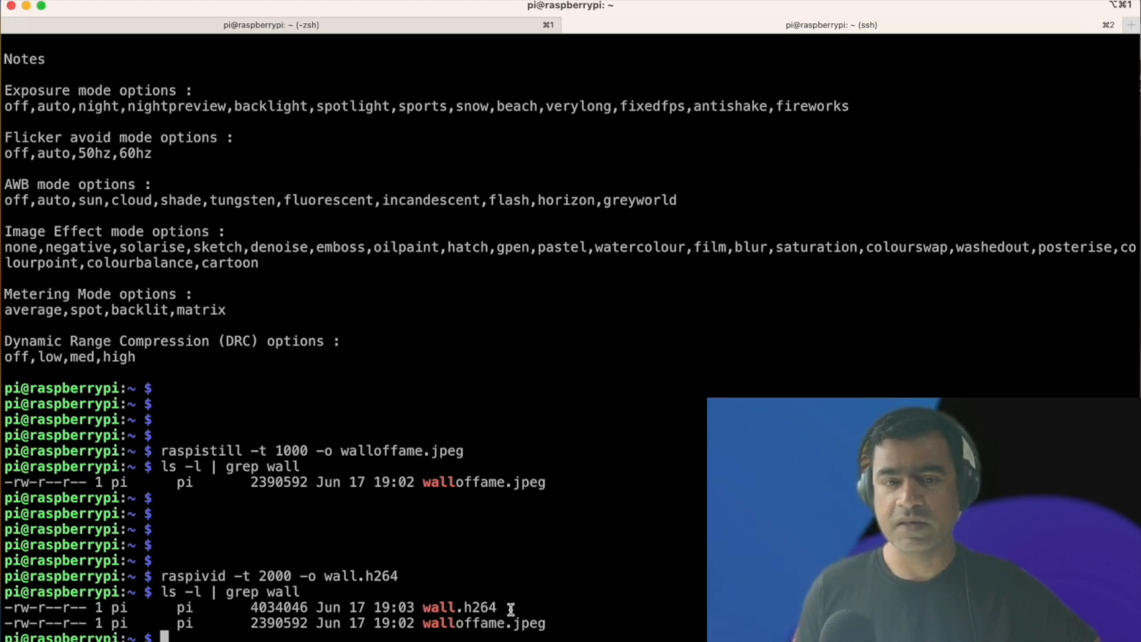
drag(346, 606, 472, 606)
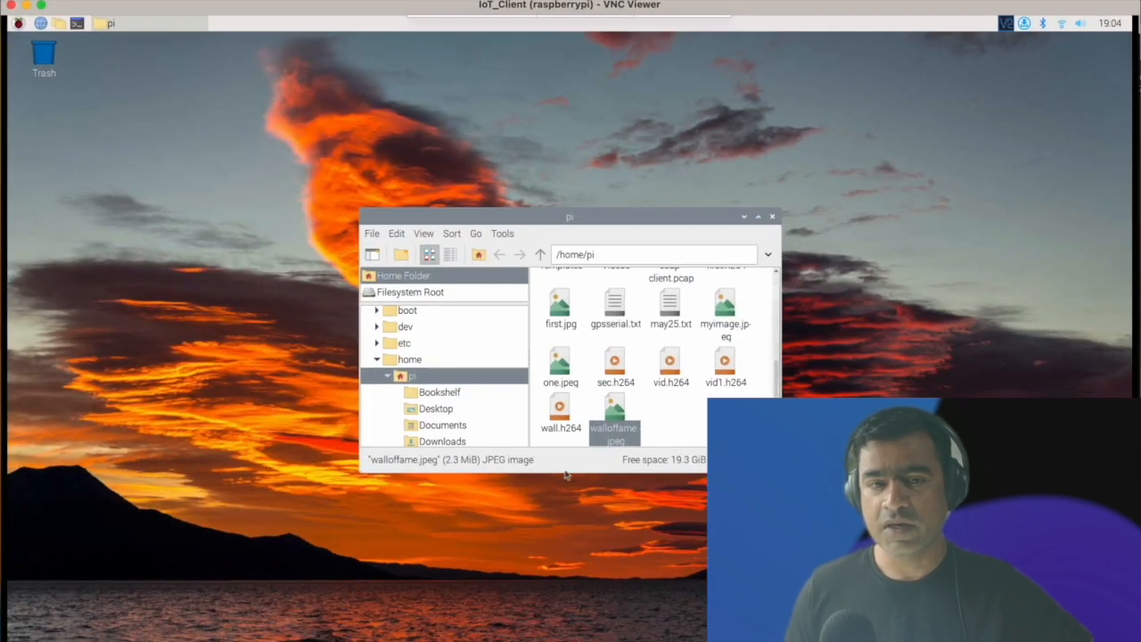
Step: Play wall.h264 in VLC from the file manager, then close VLC and the file manager
click(560, 414)
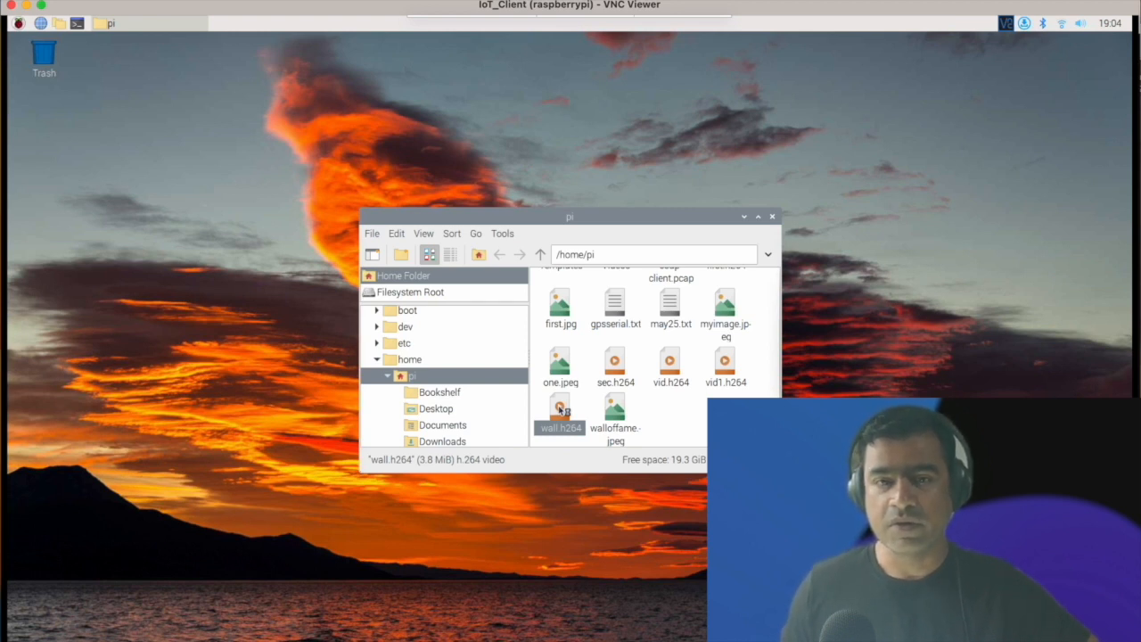
double_click(560, 409)
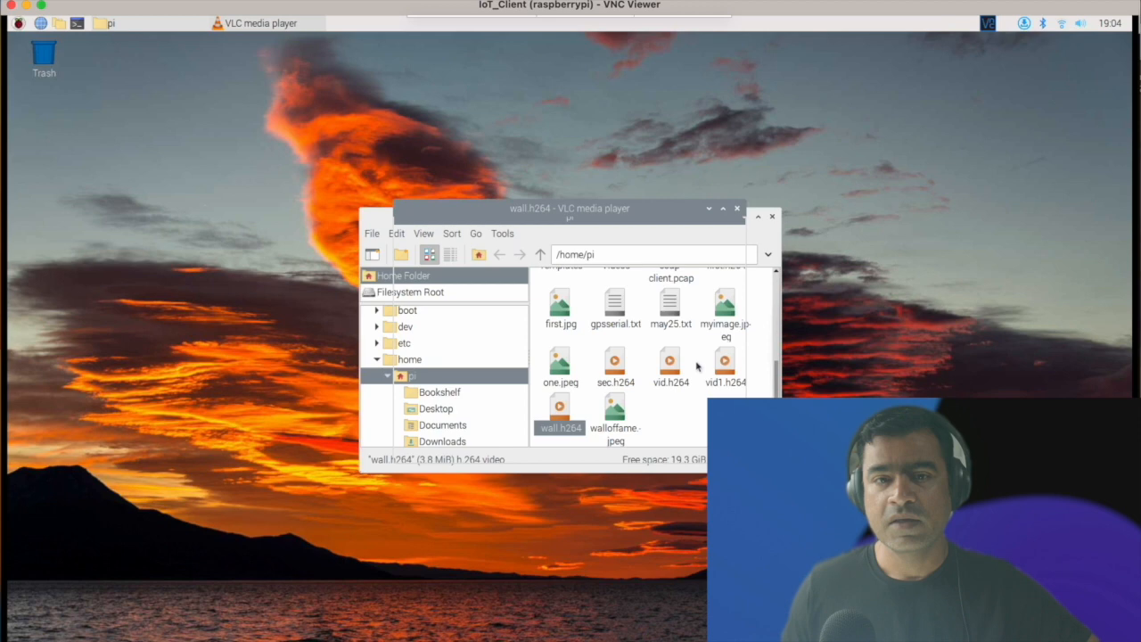
double_click(560, 412)
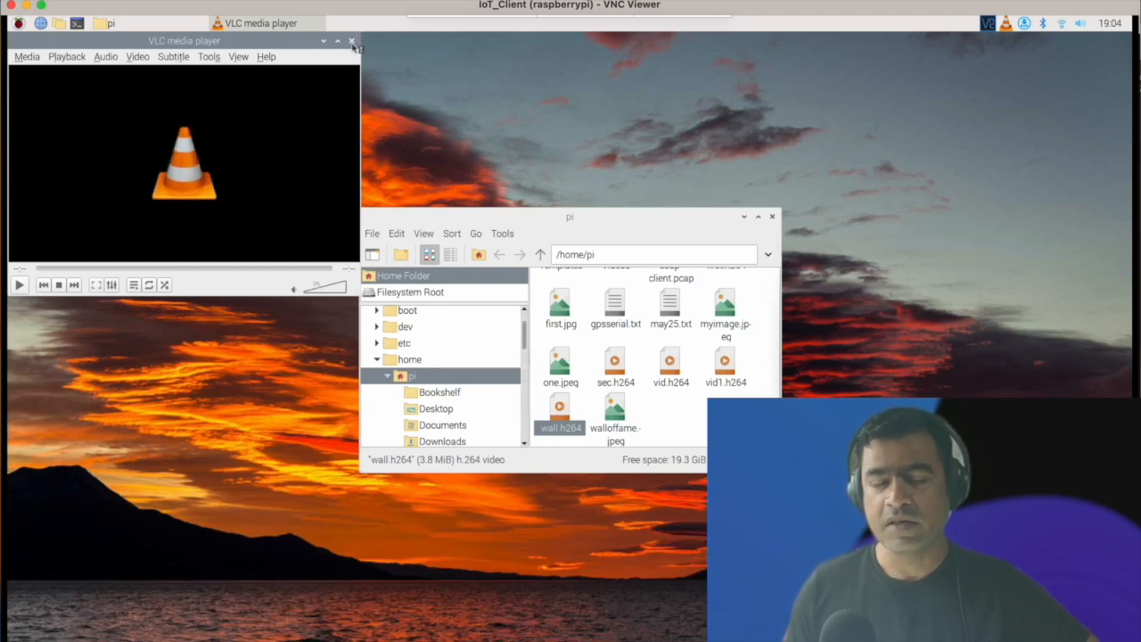
click(350, 41)
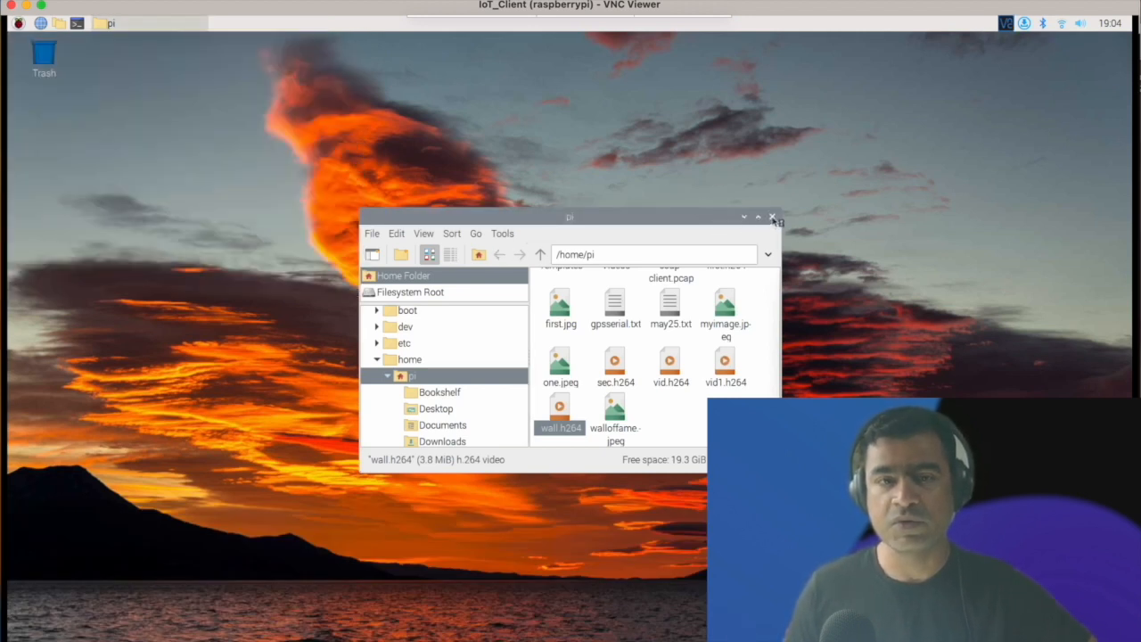
click(771, 218)
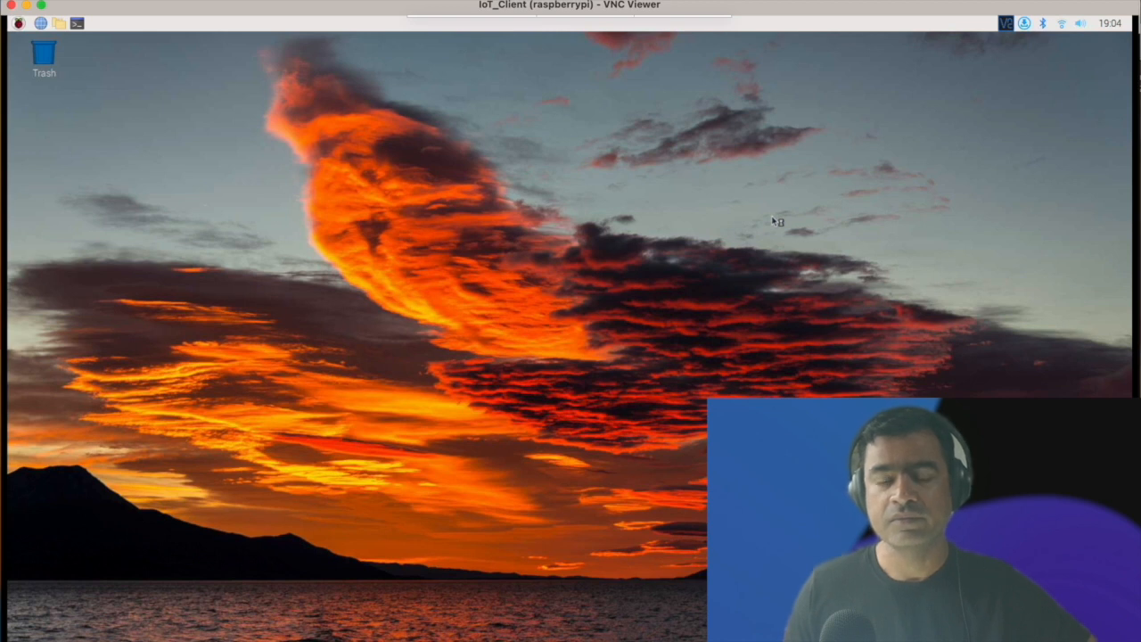
mouse_move(136, 346)
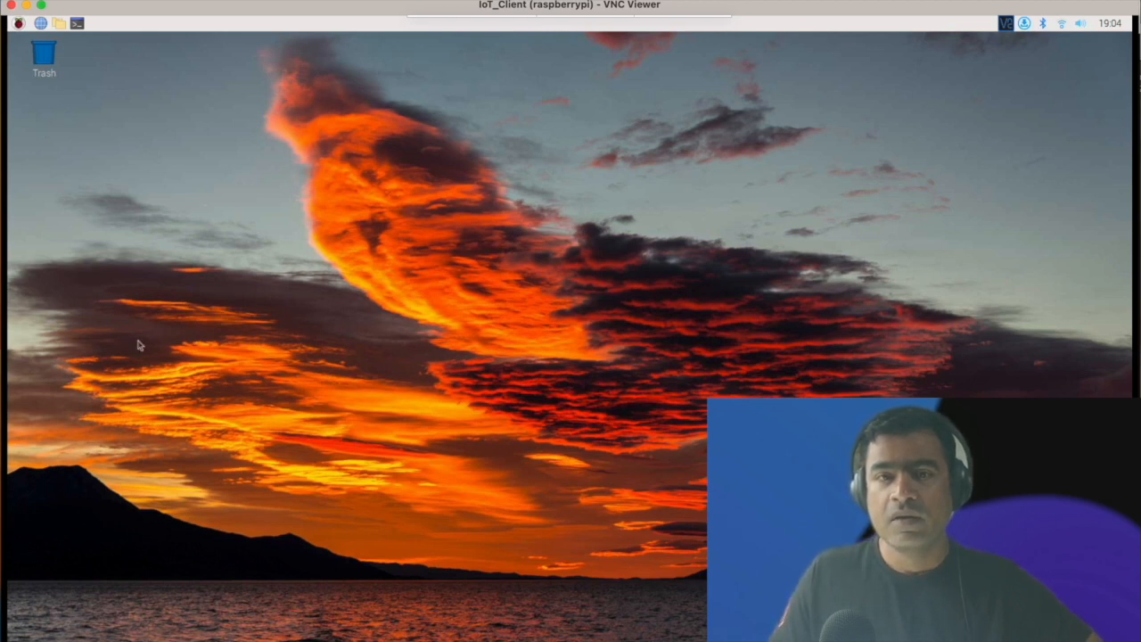